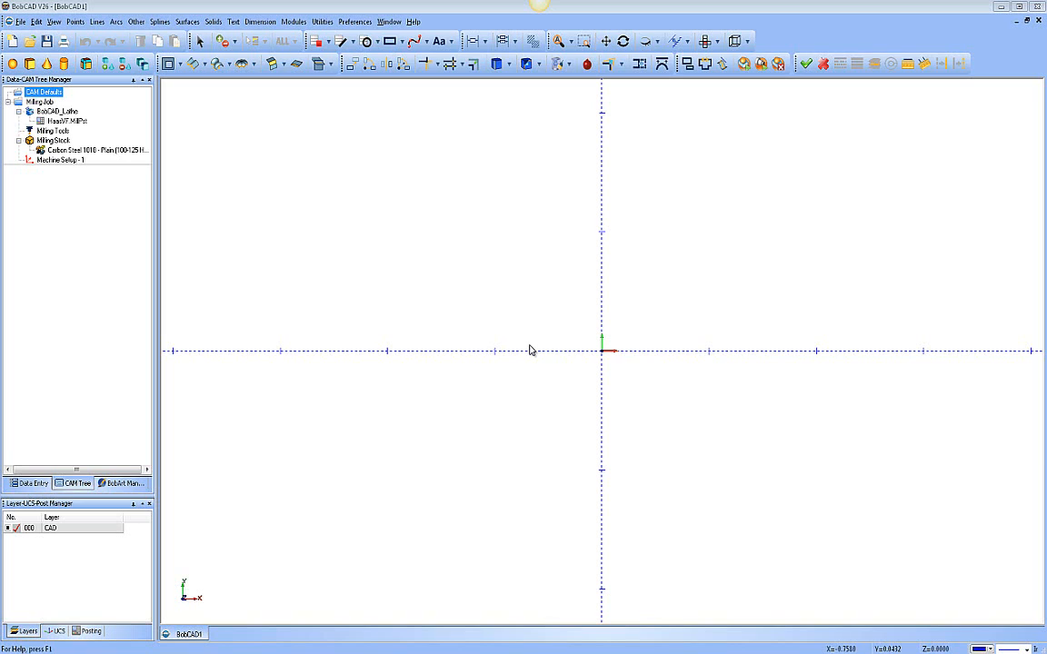
{"action": "mouse_move", "coordinate": [240, 227]}
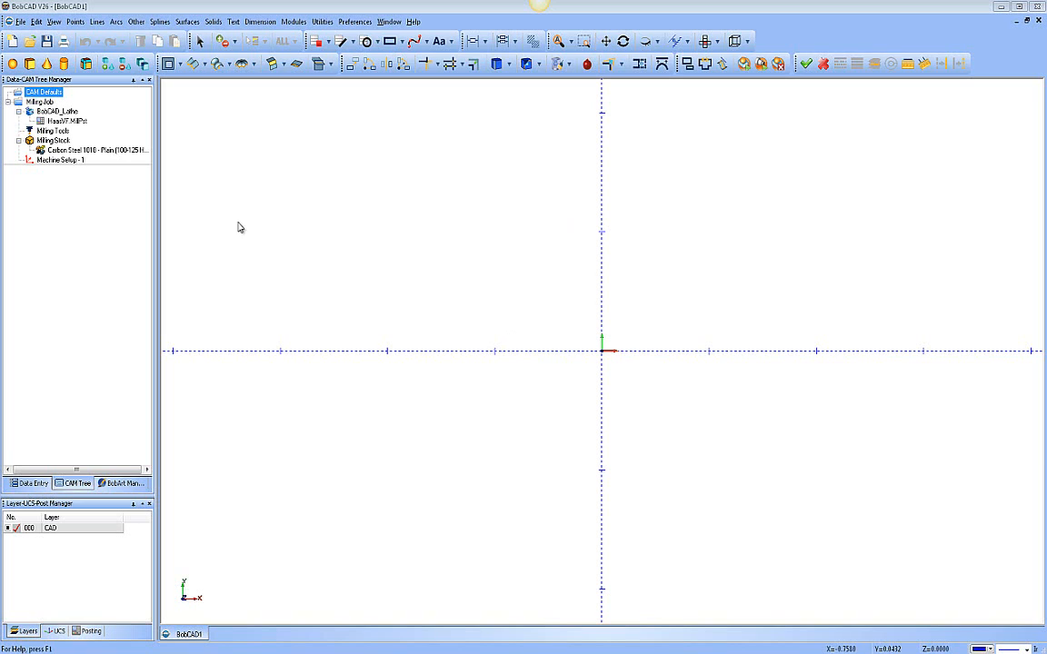
Bring up the CAM Defaults options listing tool, holder, thread and material libraries
{"action": "right_click", "coordinate": [44, 99]}
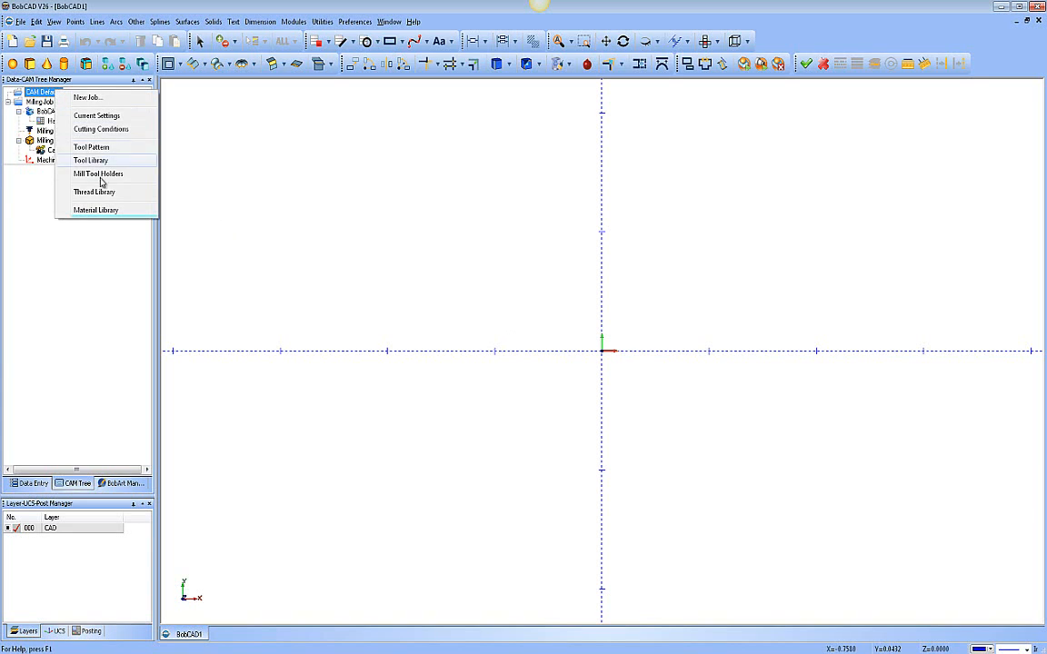
{"action": "mouse_move", "coordinate": [120, 211]}
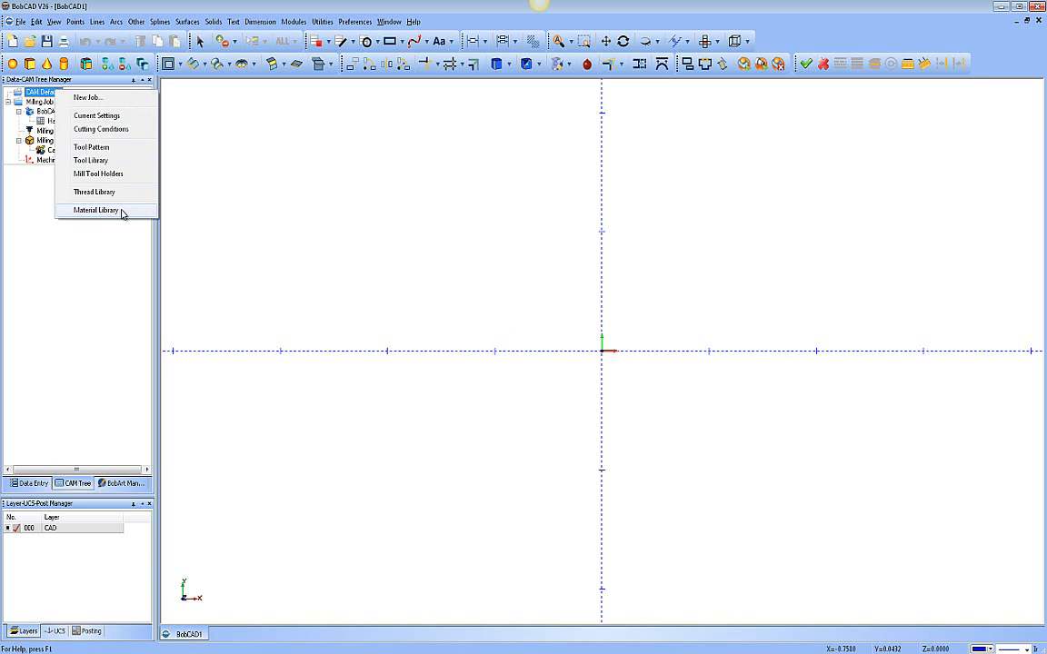
Show the ALUMINUM group's wrought alloys and cutting values in the Stock Material Library
{"action": "left_click", "coordinate": [95, 210]}
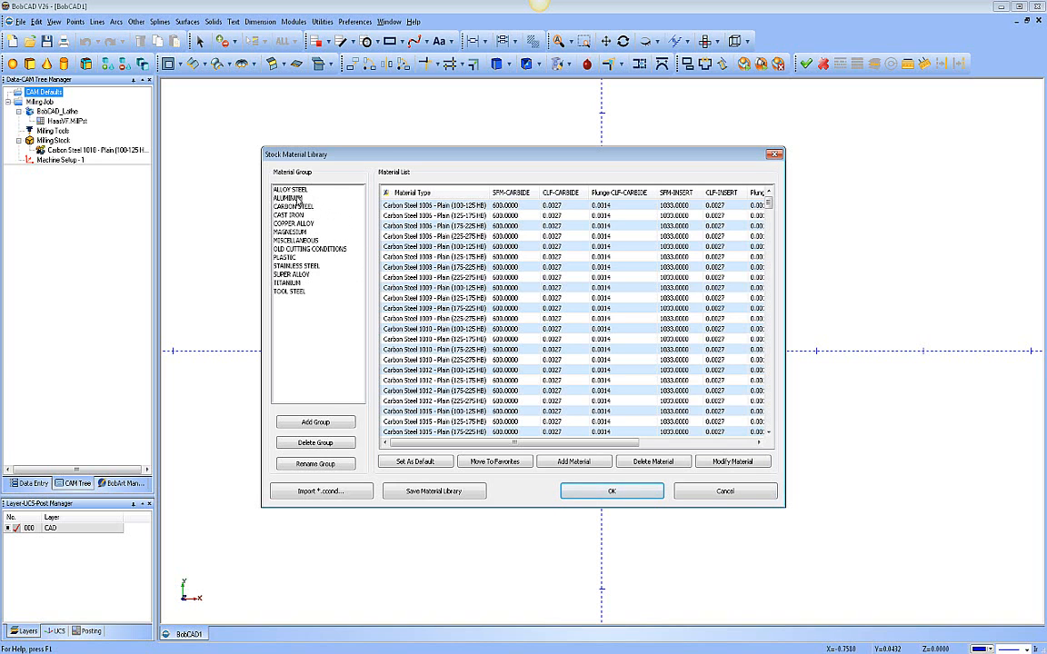
{"action": "left_click", "coordinate": [287, 198]}
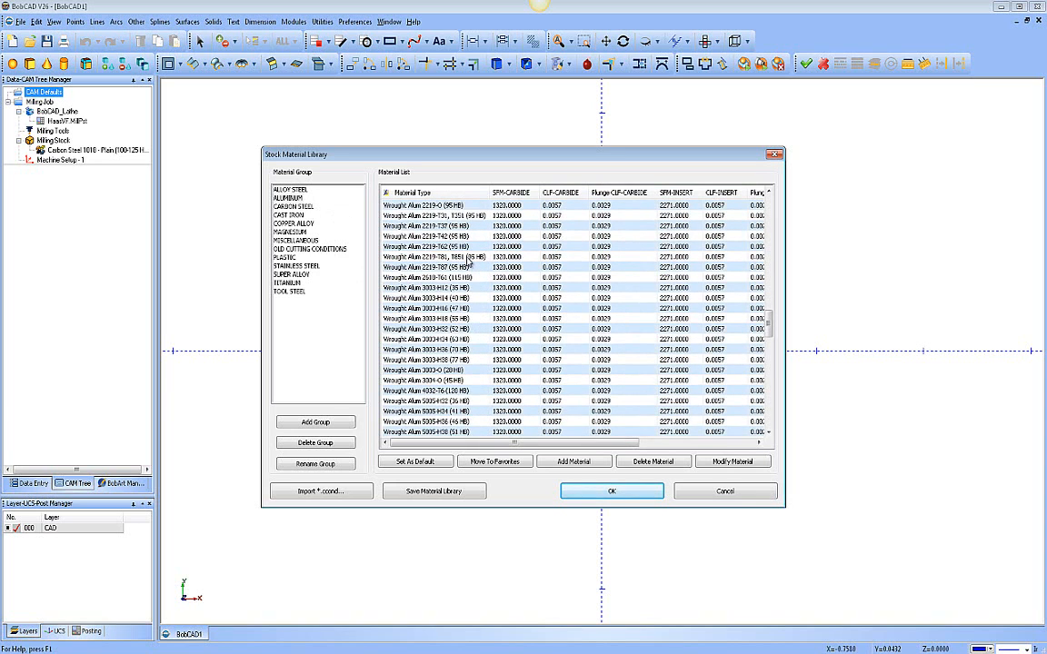
{"action": "scroll", "scroll_direction": "down", "scroll_amount": 3}
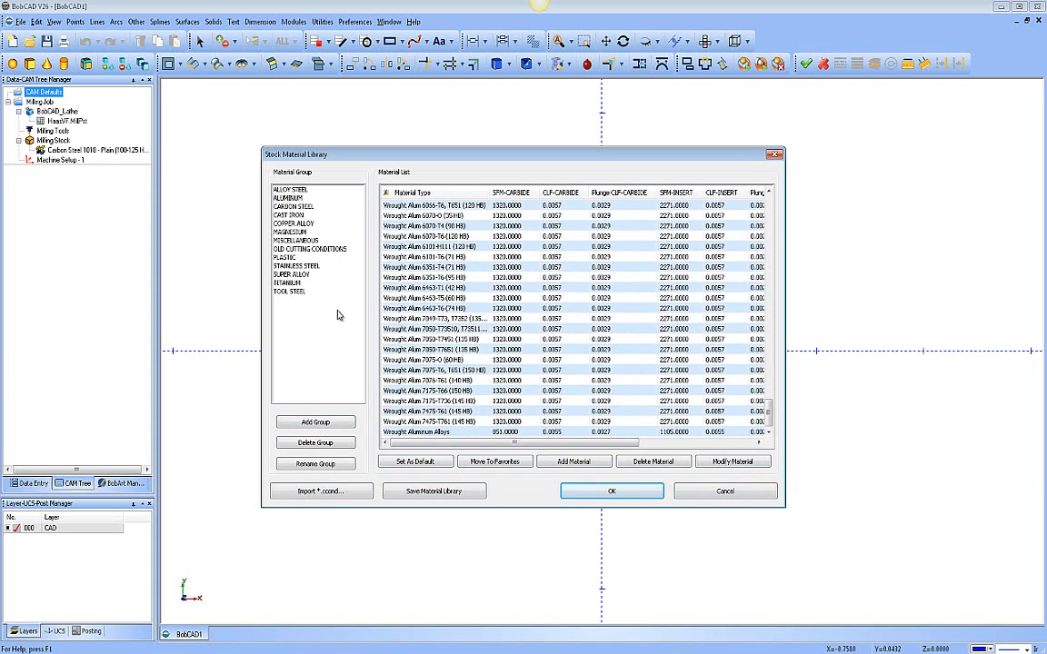
{"action": "mouse_move", "coordinate": [322, 273]}
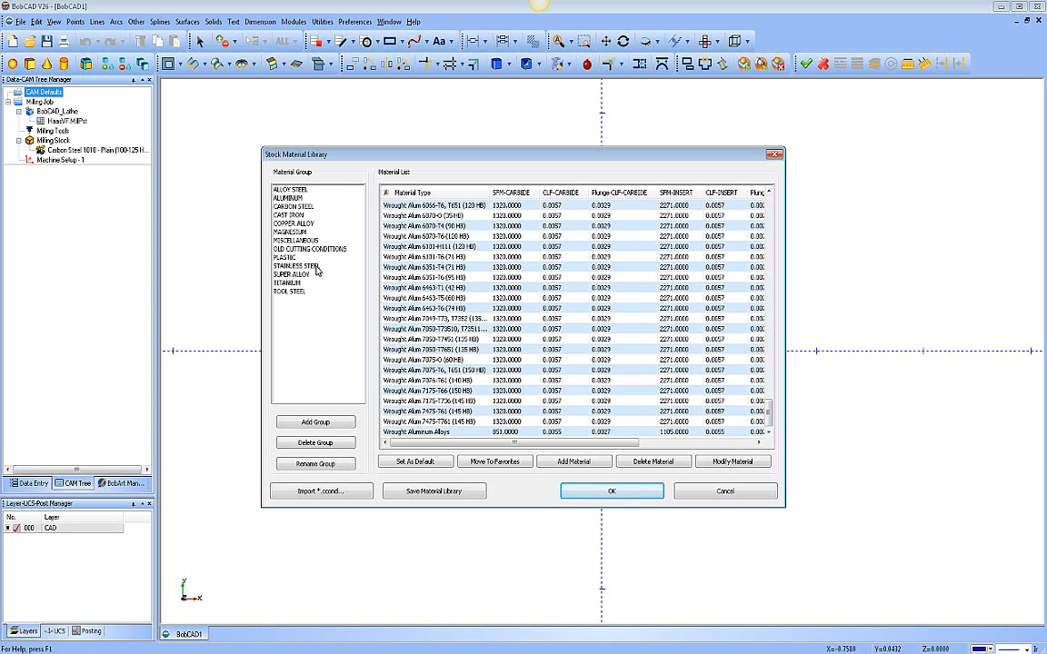
{"action": "mouse_move", "coordinate": [333, 285]}
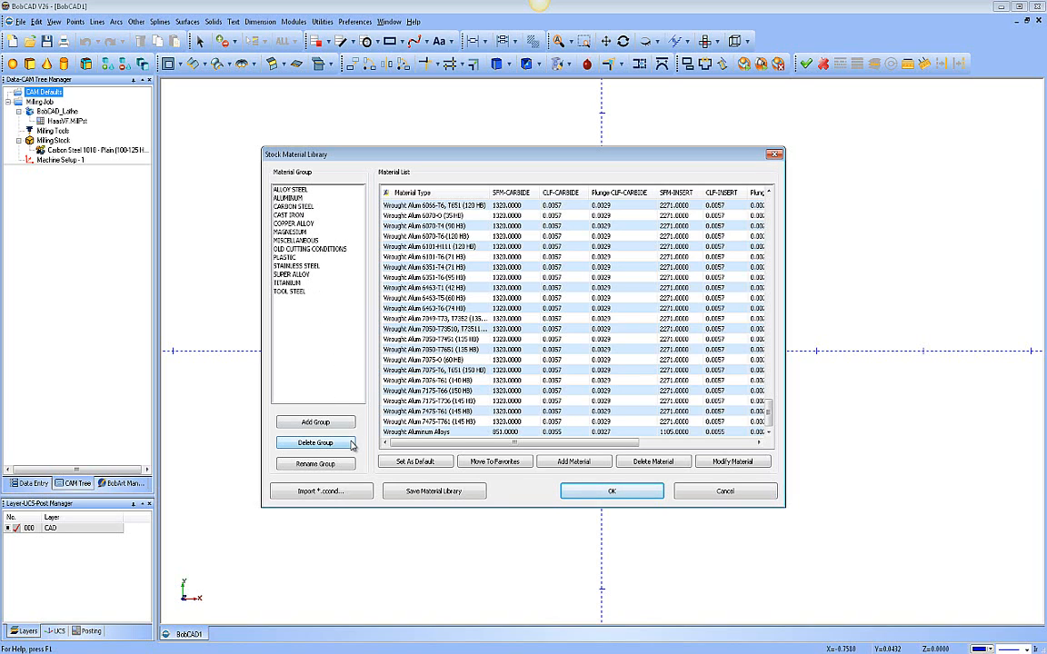
{"action": "mouse_move", "coordinate": [315, 422]}
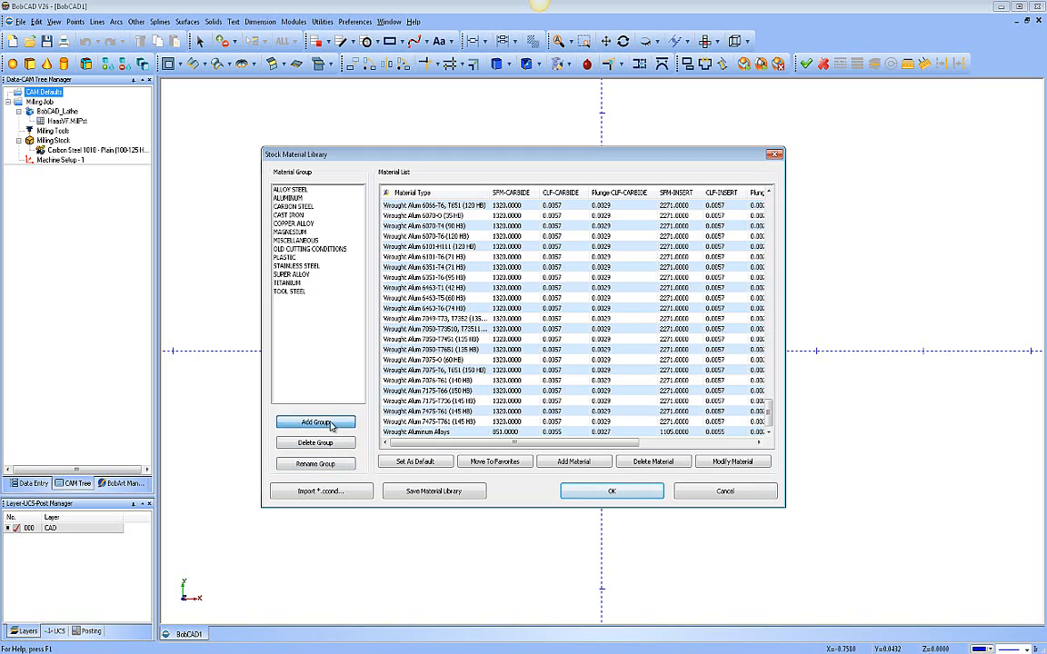
Create an empty WOOD material group, then return to the ALUMINUM materials
{"action": "left_click", "coordinate": [316, 423]}
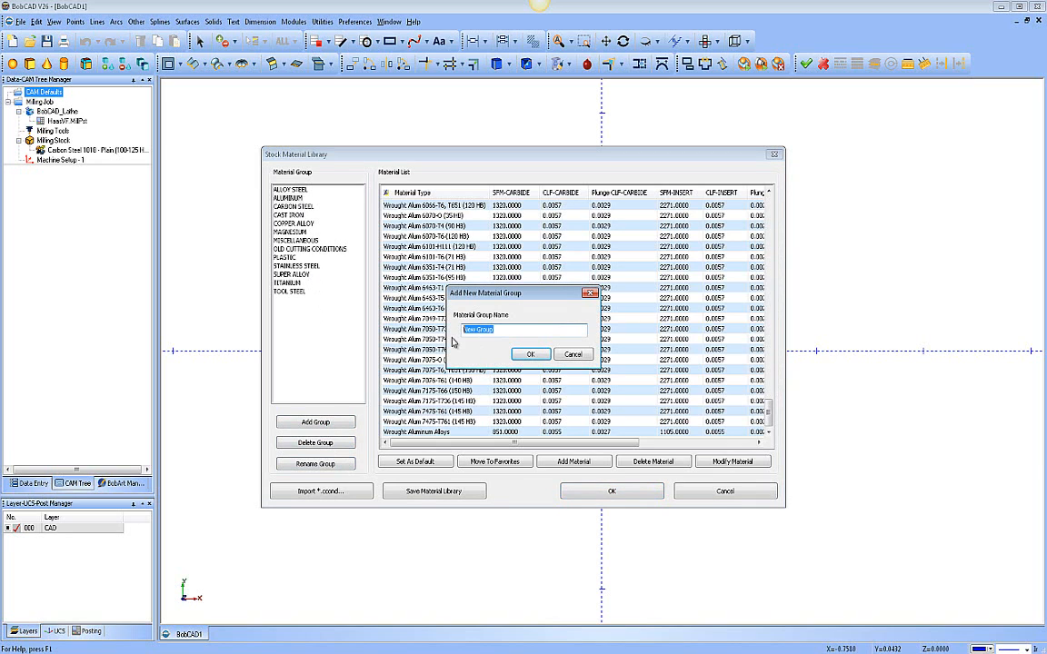
{"action": "type", "text": "WOOD"}
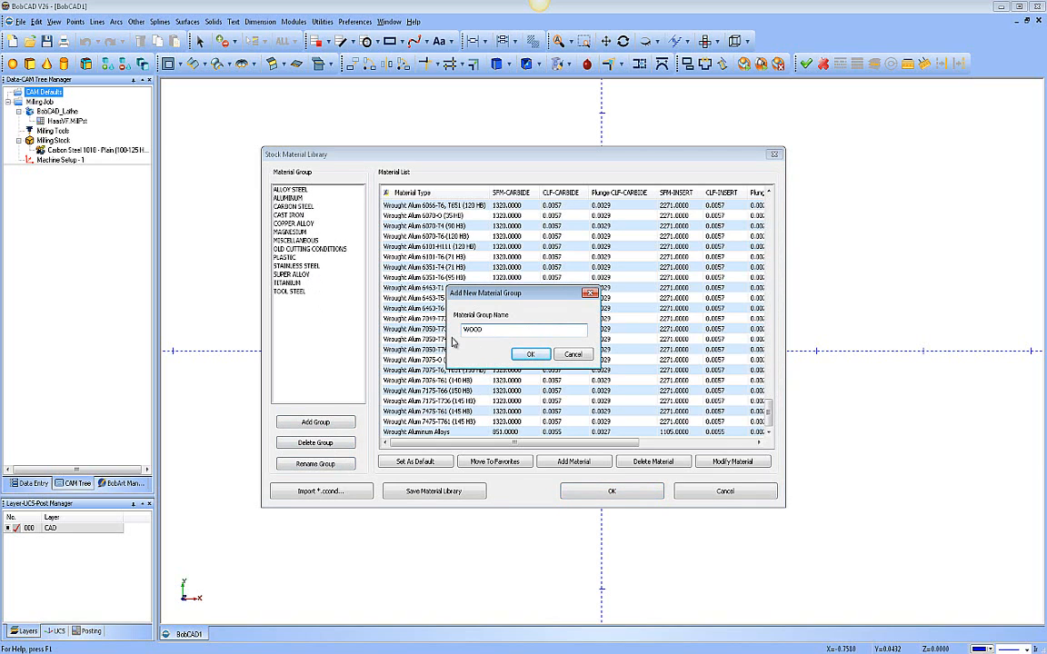
{"action": "left_click", "coordinate": [531, 353]}
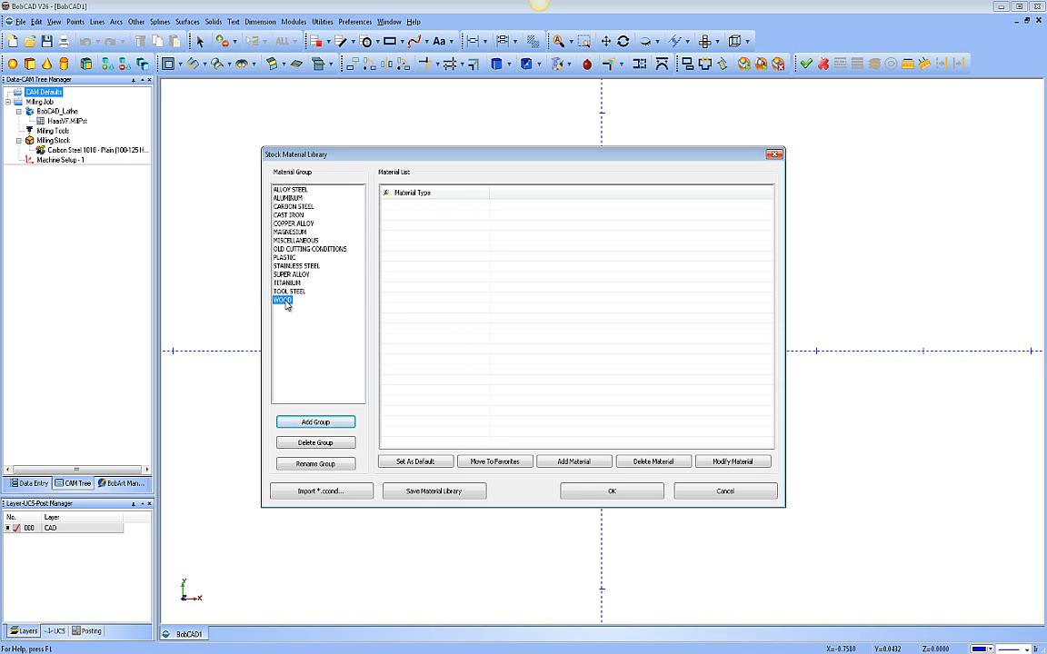
{"action": "mouse_move", "coordinate": [293, 252]}
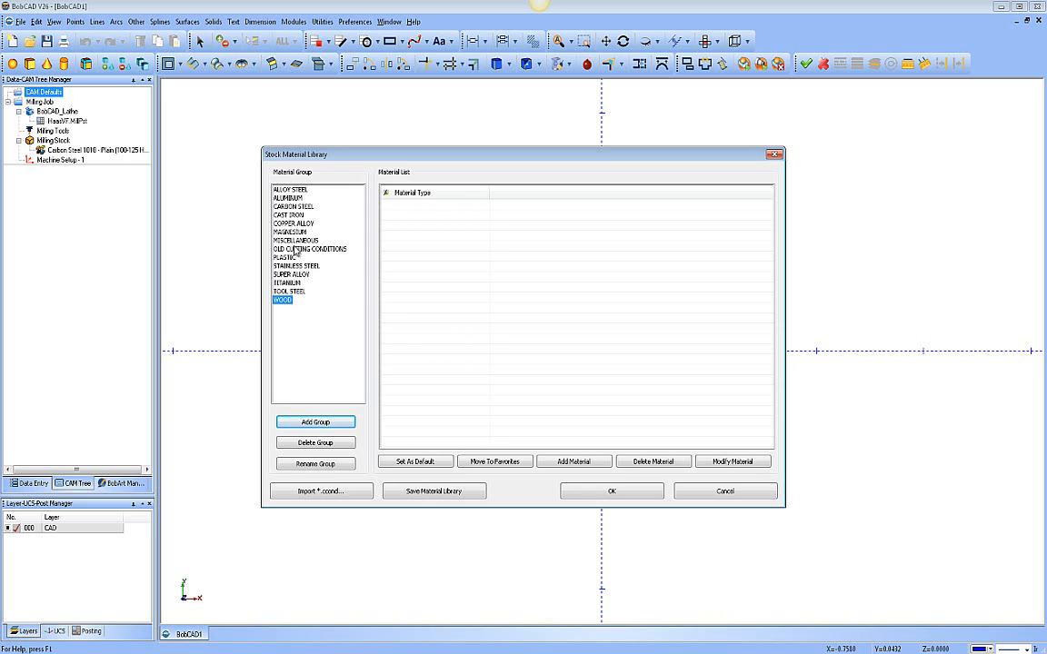
{"action": "left_click", "coordinate": [288, 197]}
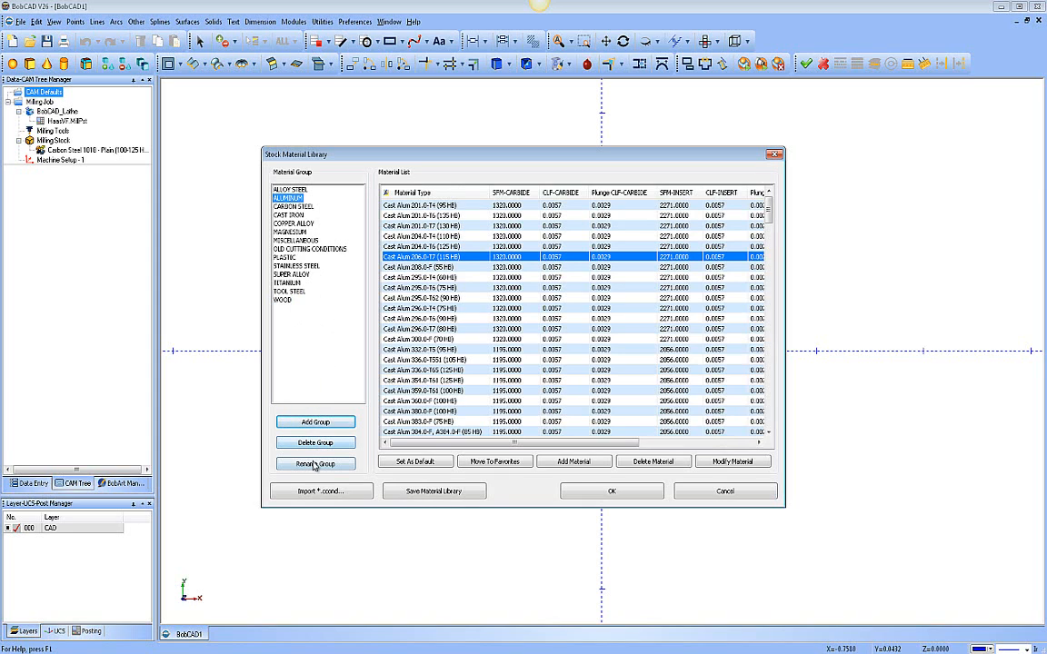
{"action": "mouse_move", "coordinate": [320, 491]}
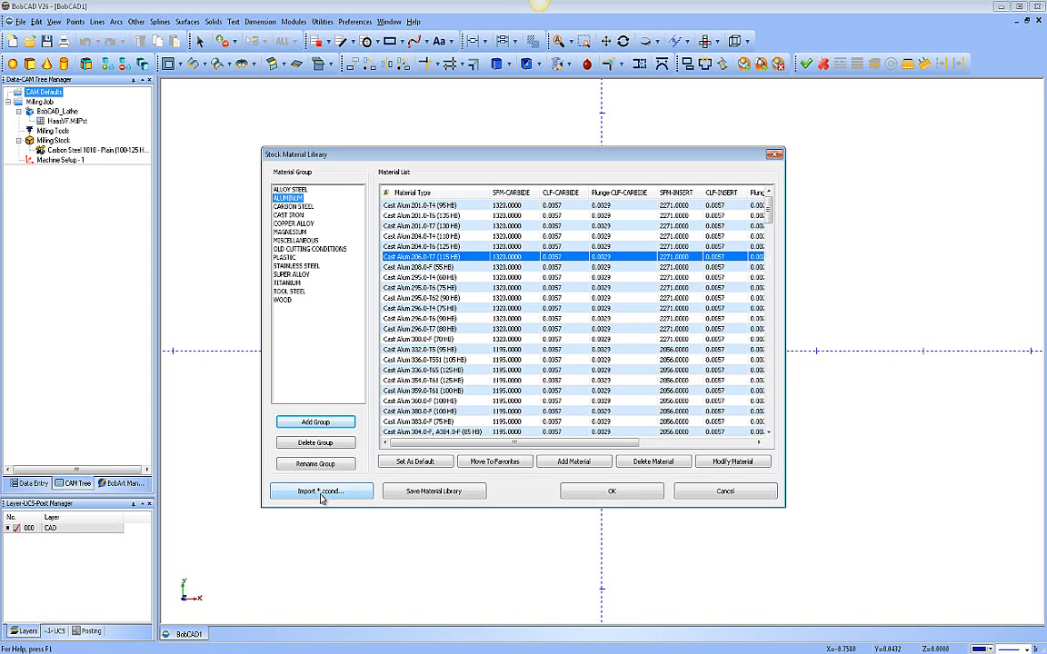
Import CuttingConditions.ccond from the BobCAD-CAM V25 milling cutting conditions folder on C:
{"action": "left_click", "coordinate": [320, 490]}
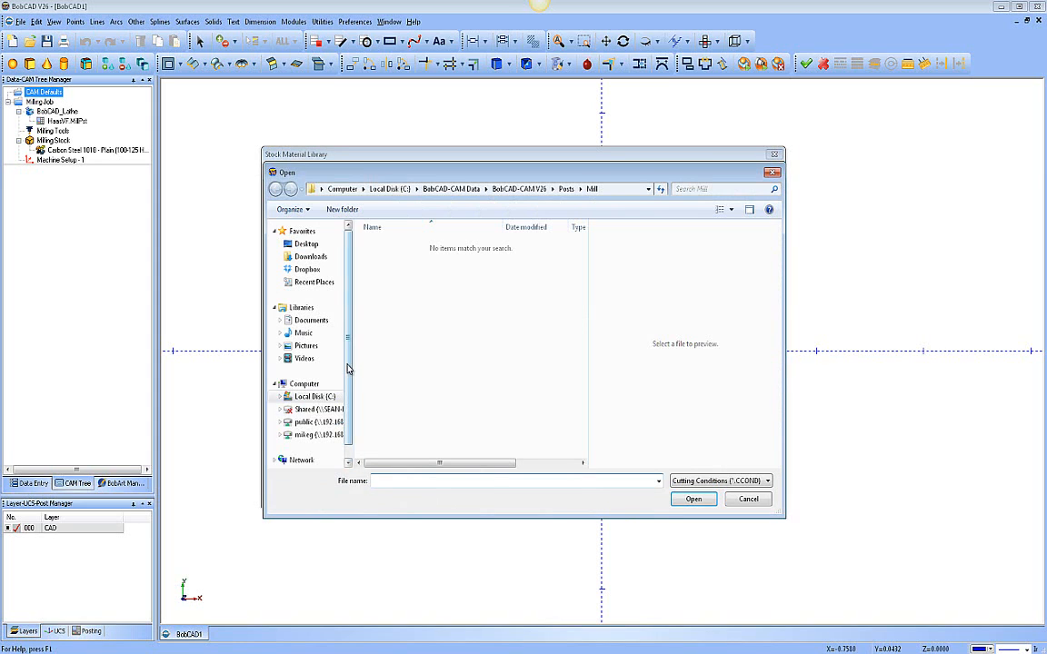
{"action": "left_click", "coordinate": [313, 397]}
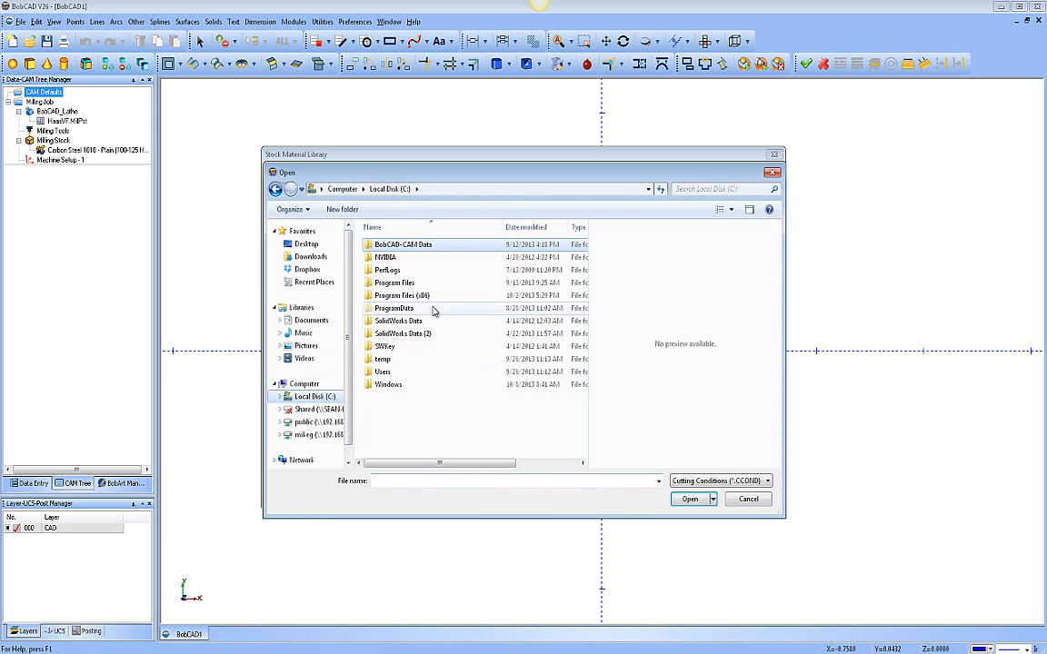
{"action": "left_click", "coordinate": [410, 243]}
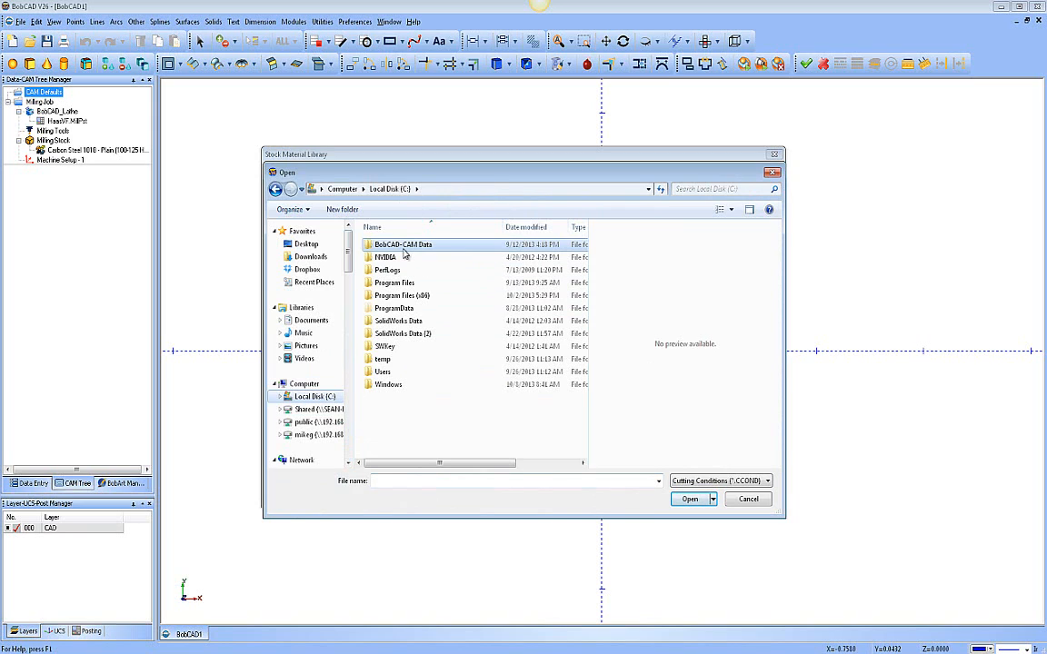
{"action": "mouse_move", "coordinate": [408, 257]}
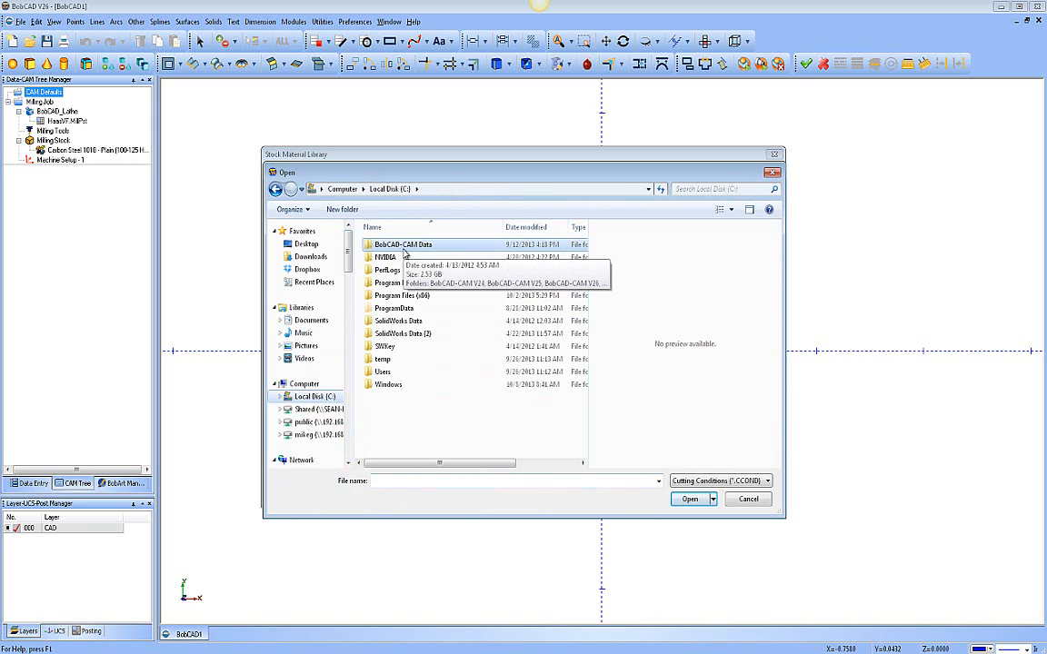
{"action": "double_click", "coordinate": [408, 243]}
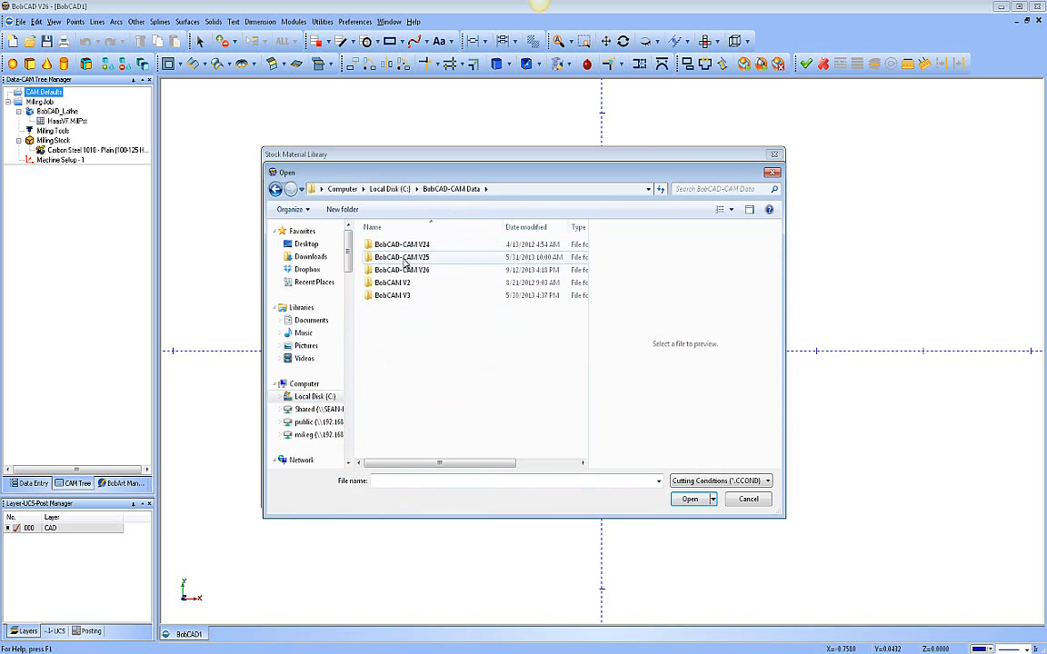
{"action": "left_click", "coordinate": [408, 258]}
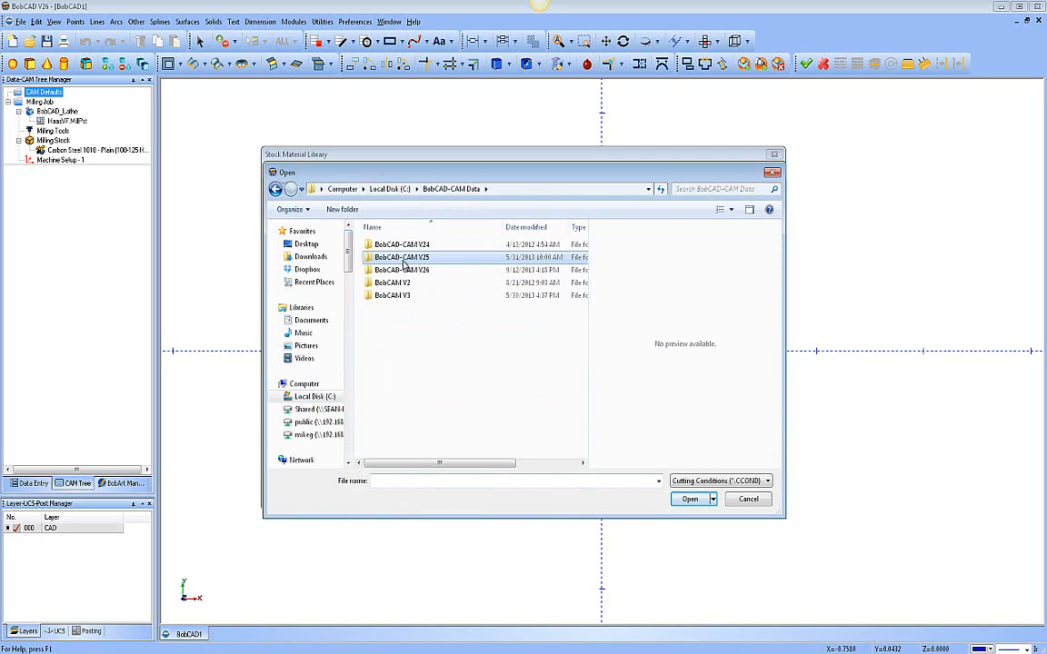
{"action": "double_click", "coordinate": [412, 257]}
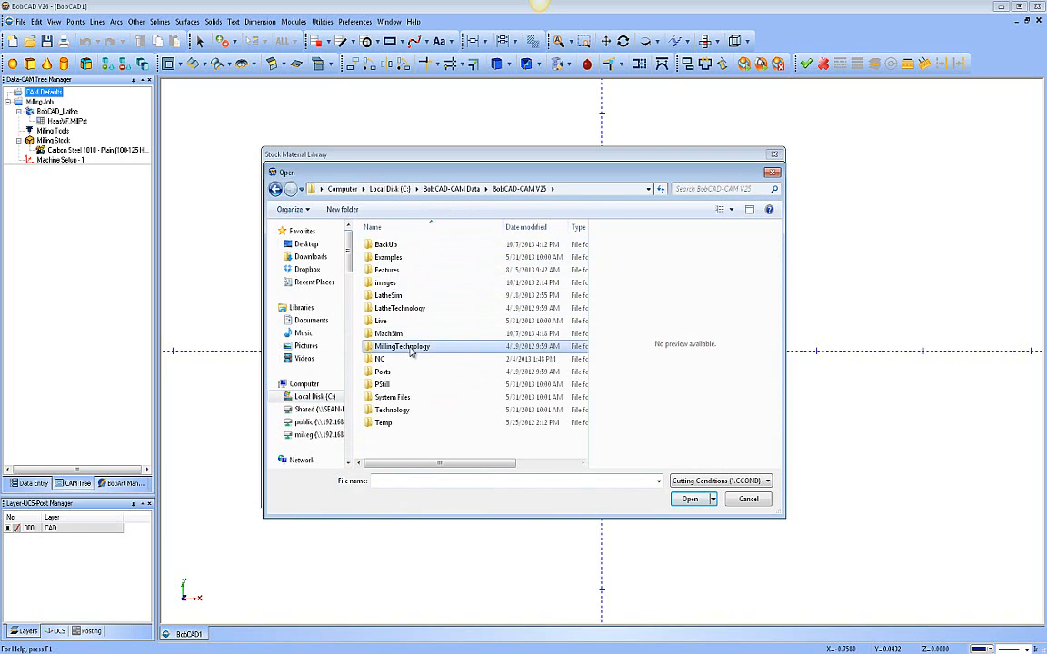
{"action": "double_click", "coordinate": [402, 346]}
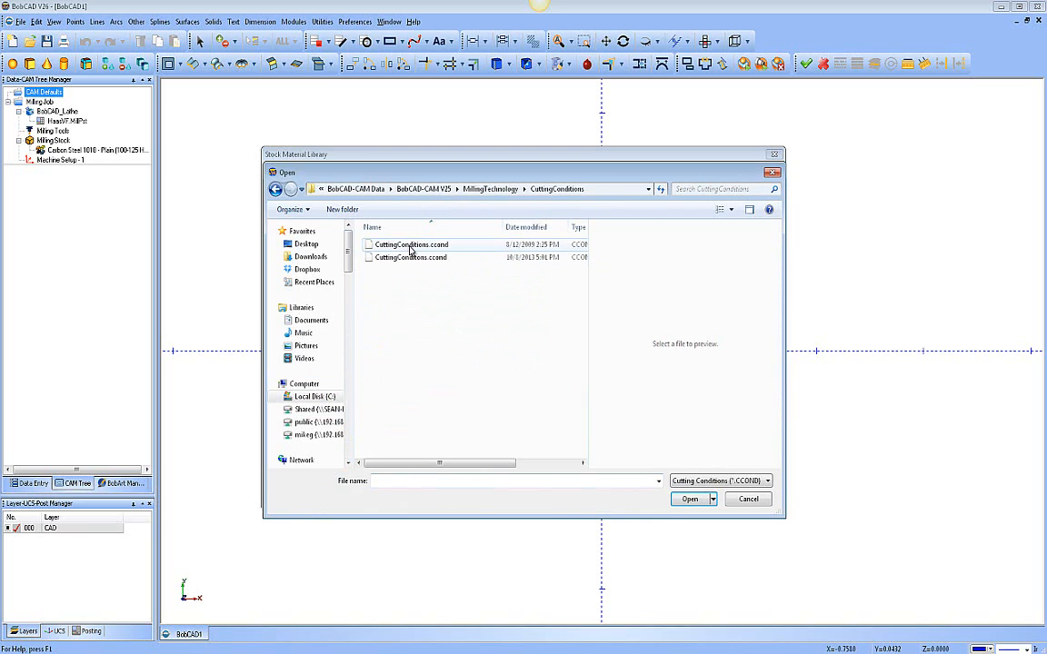
{"action": "left_click", "coordinate": [412, 244]}
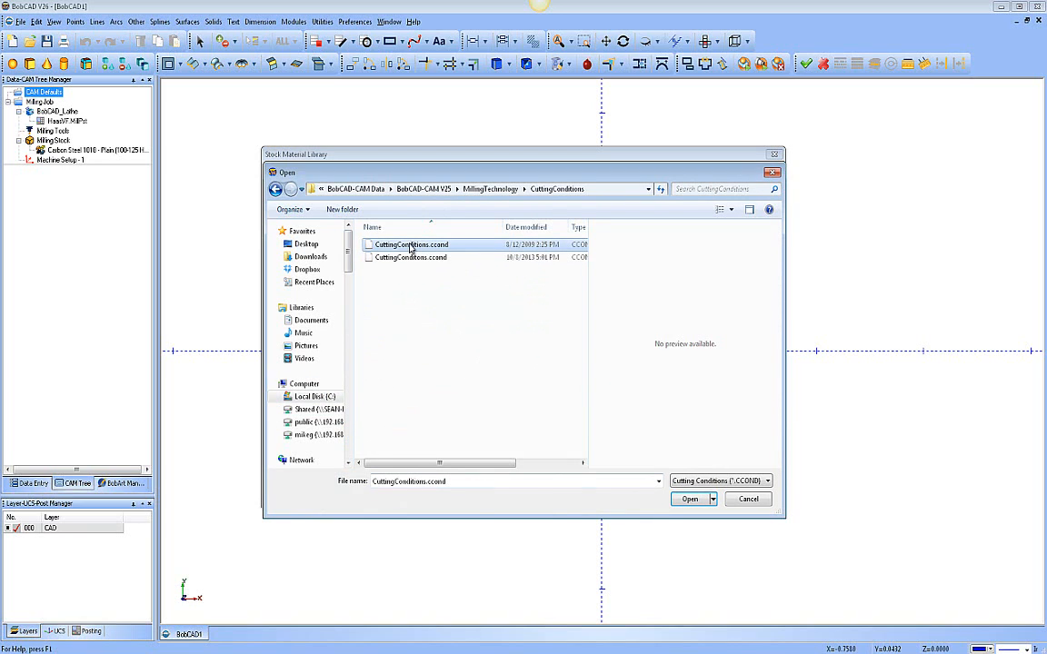
{"action": "mouse_move", "coordinate": [690, 500]}
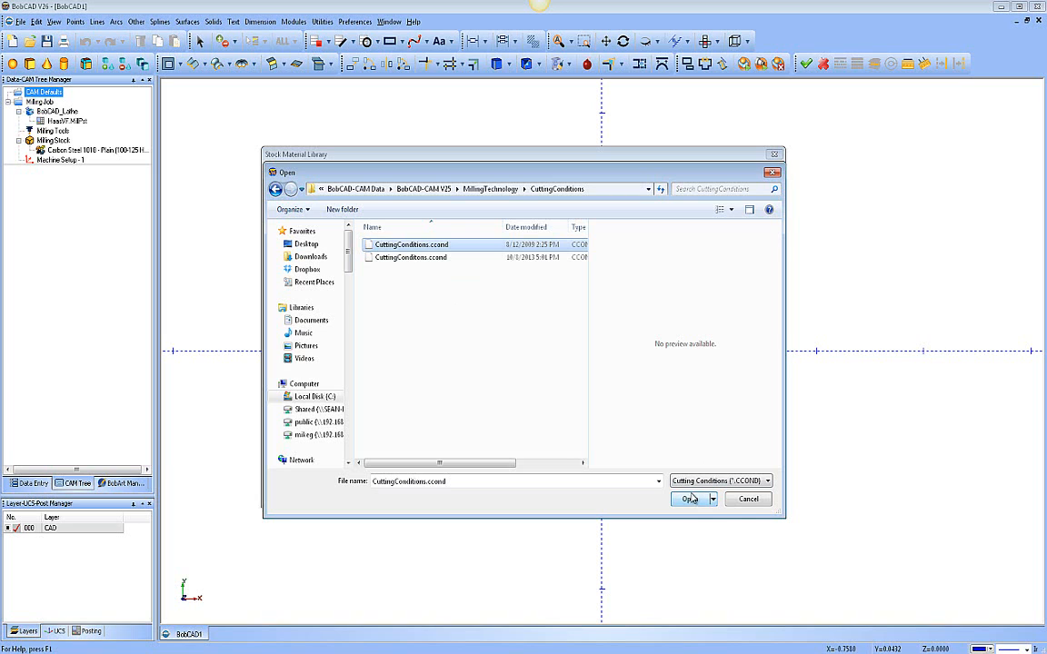
{"action": "left_click", "coordinate": [689, 499]}
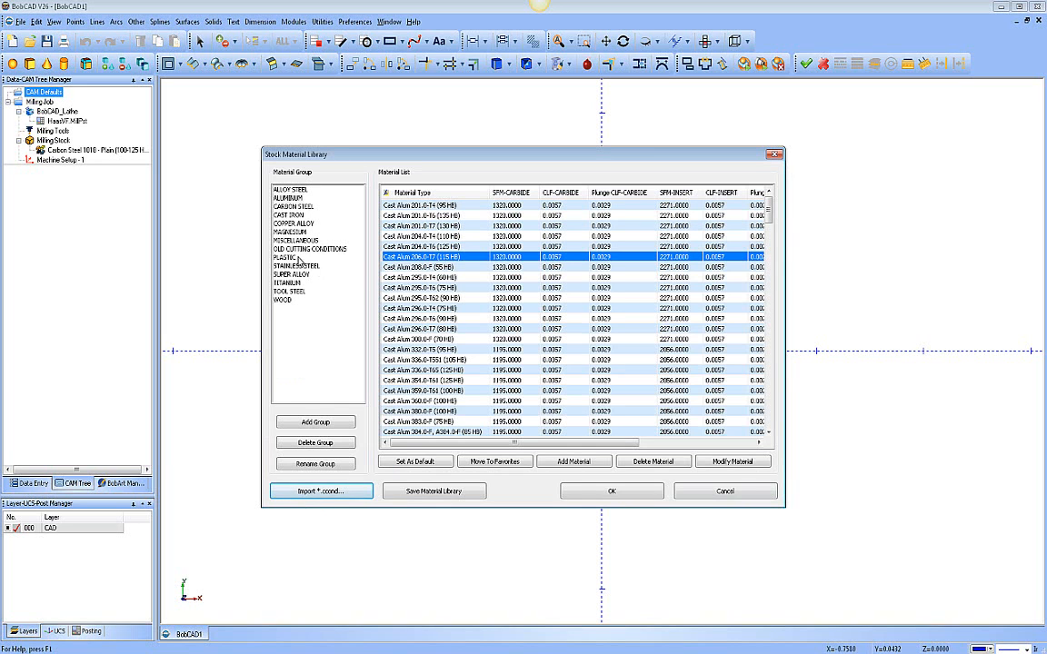
Display the imported materials of the OLD CUTTING CONDITIONS group
{"action": "left_click", "coordinate": [309, 248]}
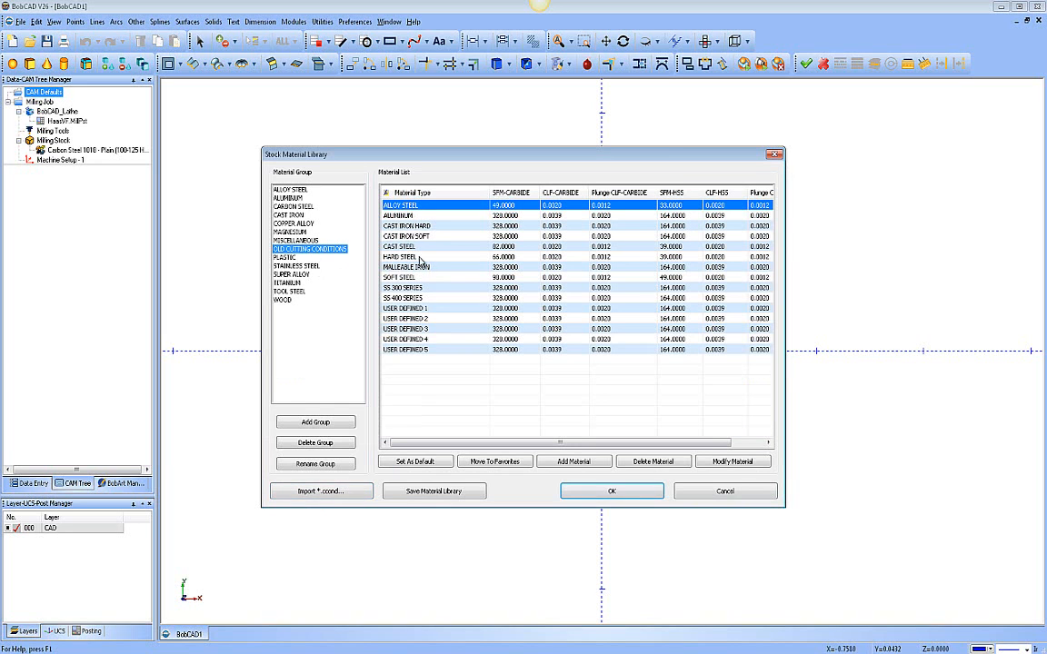
{"action": "mouse_move", "coordinate": [432, 369]}
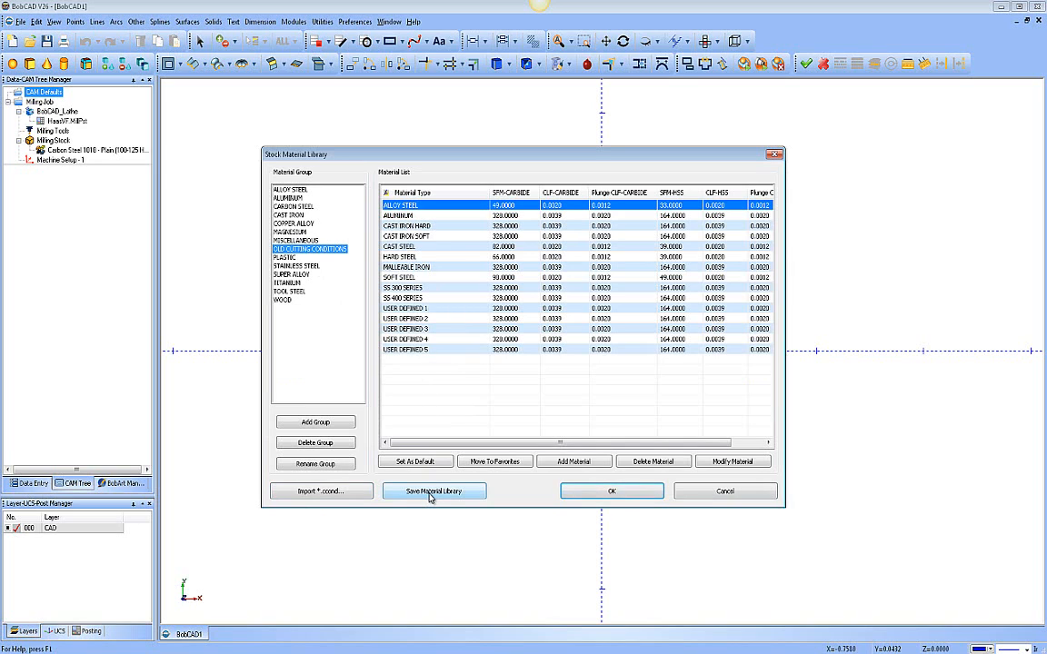
{"action": "mouse_move", "coordinate": [497, 471]}
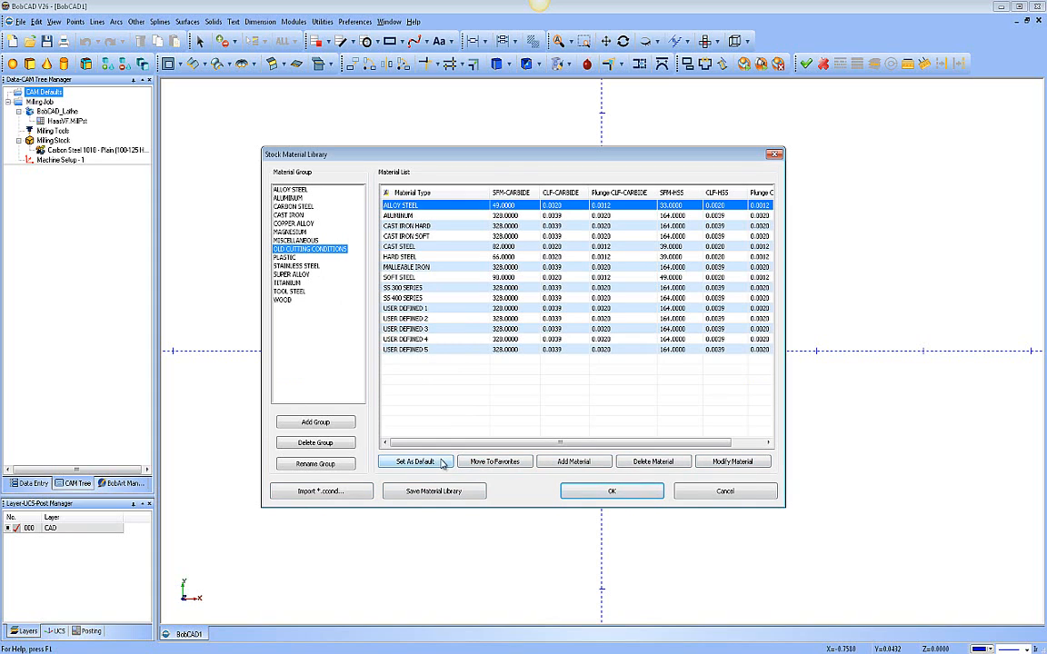
{"action": "mouse_move", "coordinate": [634, 465]}
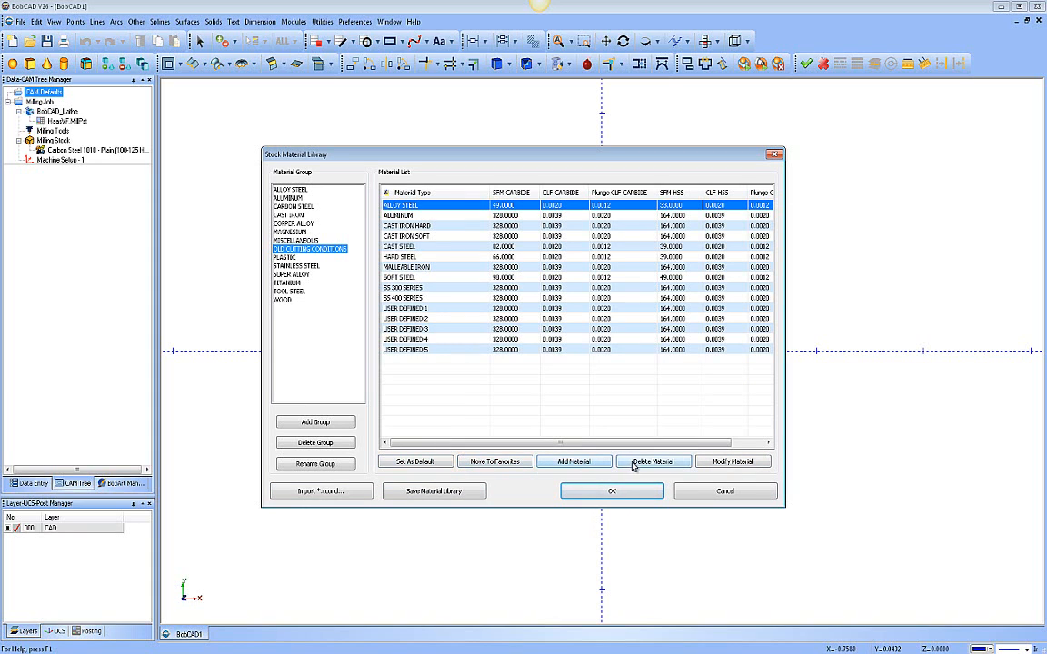
{"action": "mouse_move", "coordinate": [438, 484]}
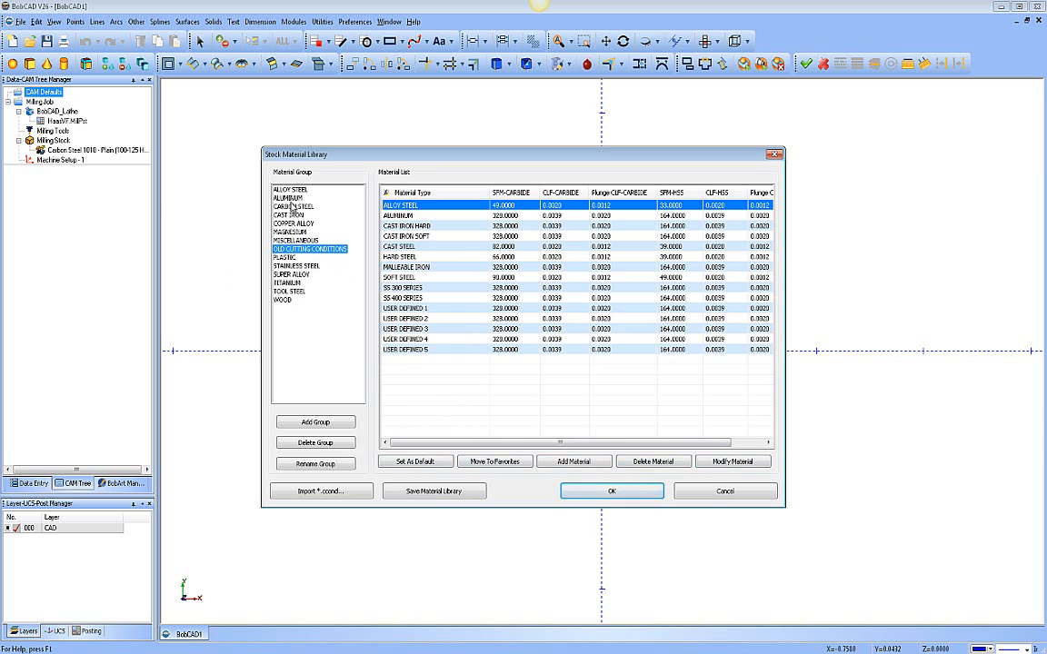
List the aluminium wrought alloys with Wrought Alum 6061-T6, T651 picked
{"action": "left_click", "coordinate": [287, 197]}
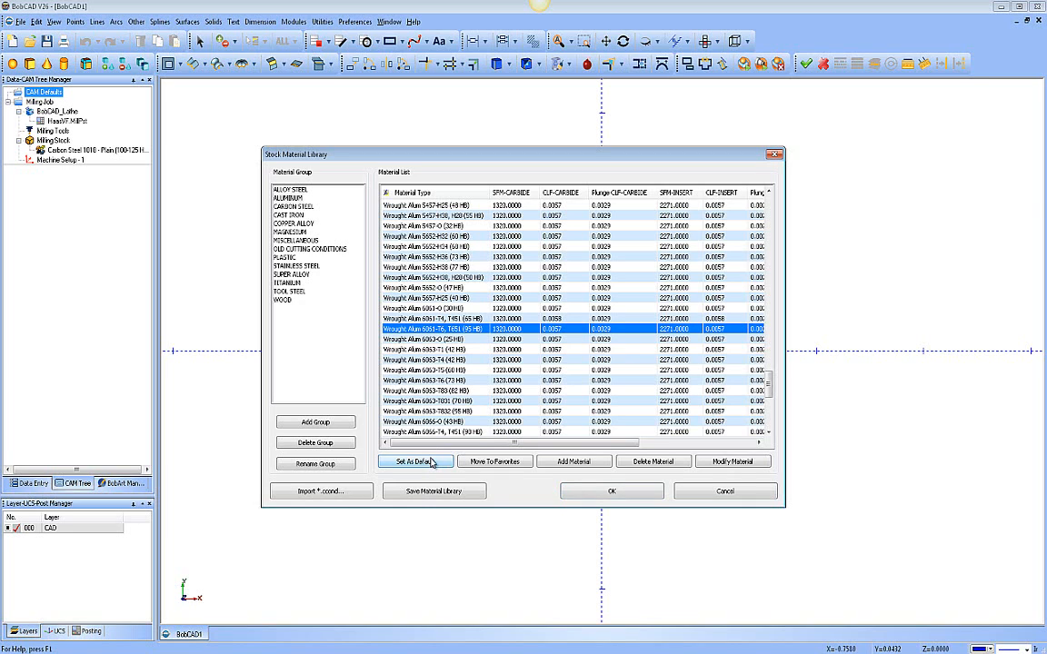
{"action": "mouse_move", "coordinate": [509, 451]}
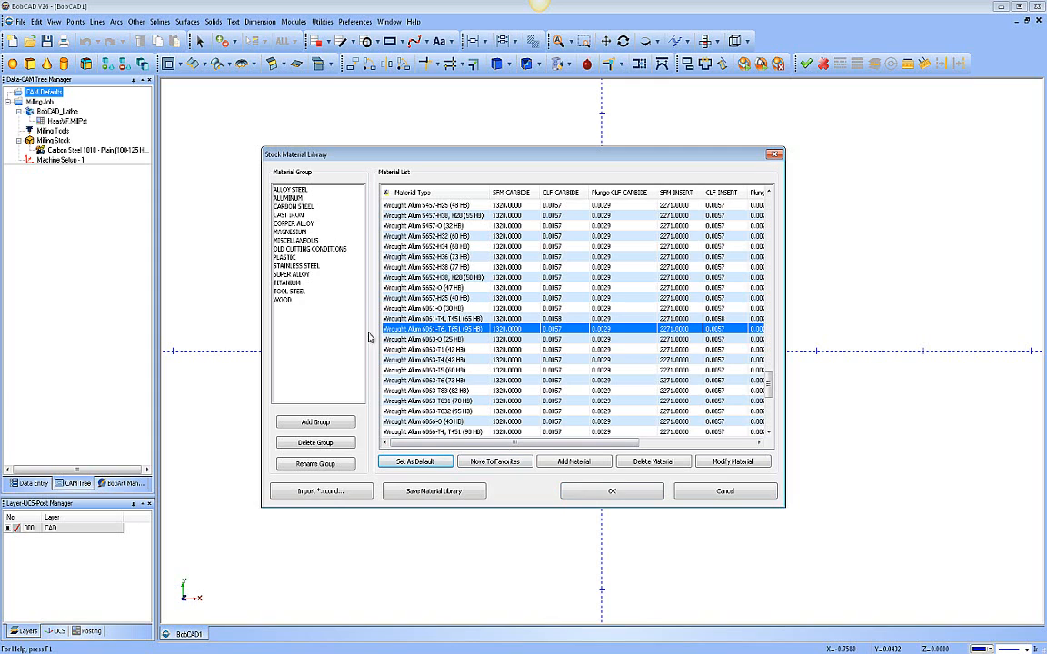
{"action": "mouse_move", "coordinate": [495, 461]}
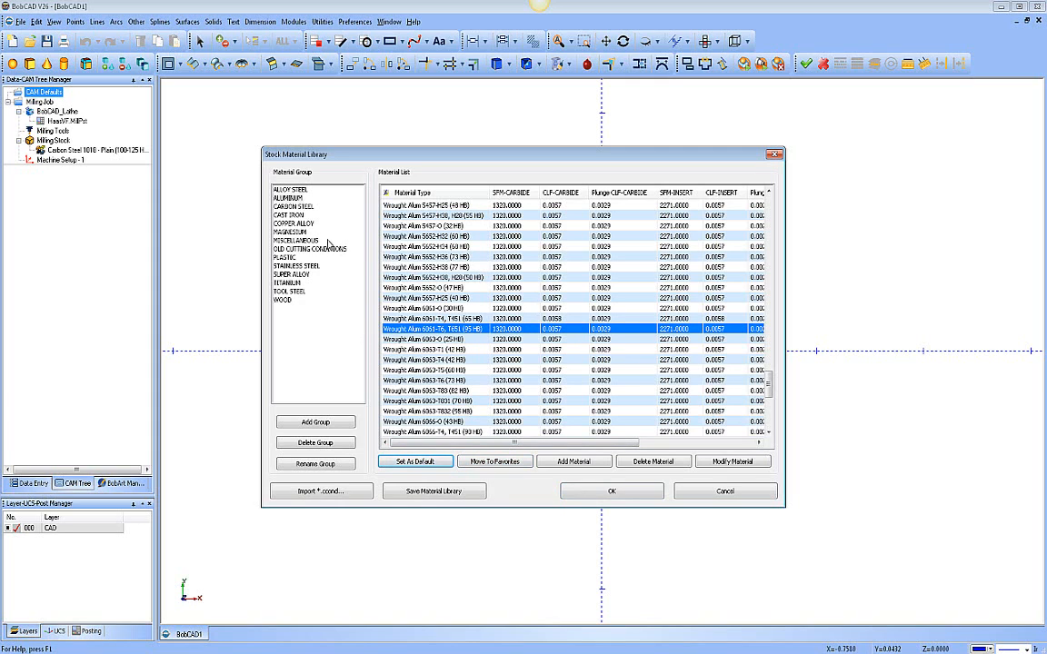
{"action": "mouse_move", "coordinate": [305, 311]}
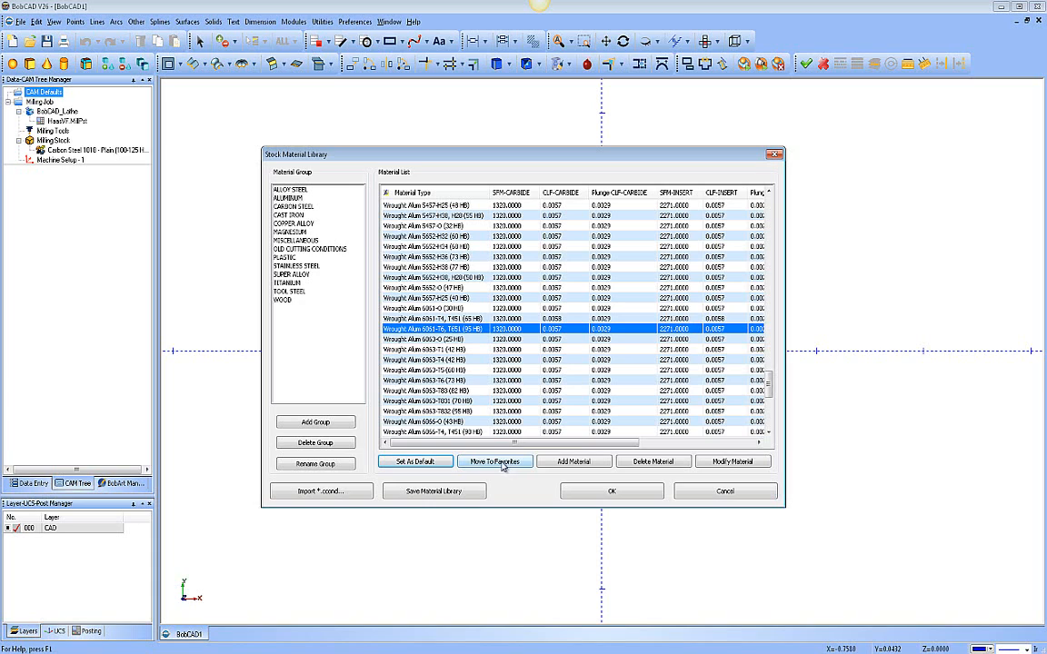
{"action": "mouse_move", "coordinate": [321, 320]}
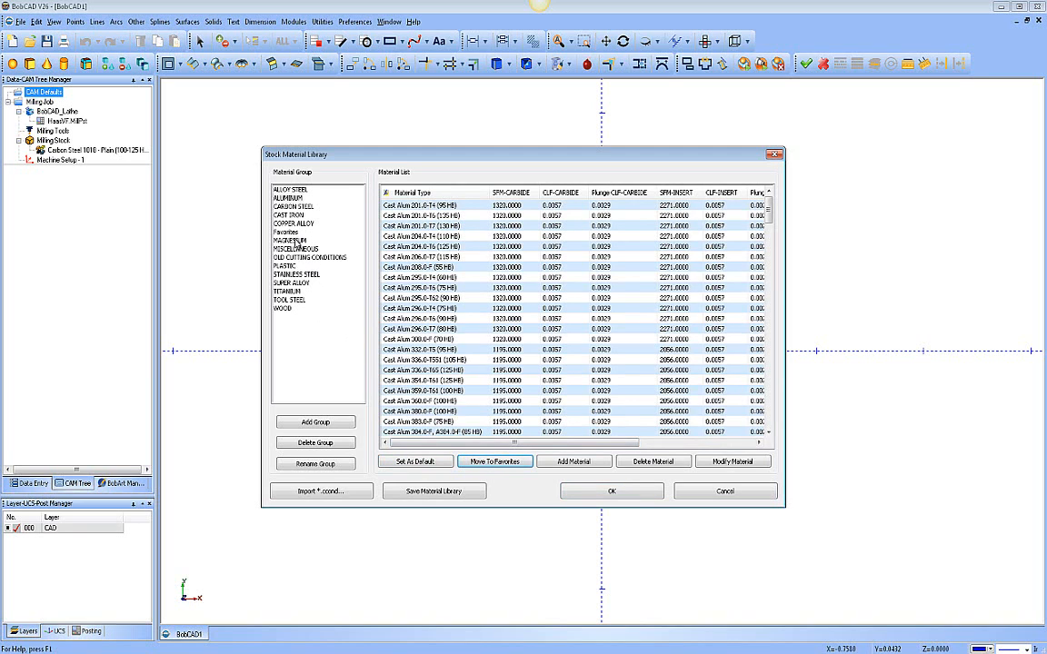
View Favorites holding Wrought Alum 5652-H32, then return to the ALUMINUM group
{"action": "left_click", "coordinate": [285, 232]}
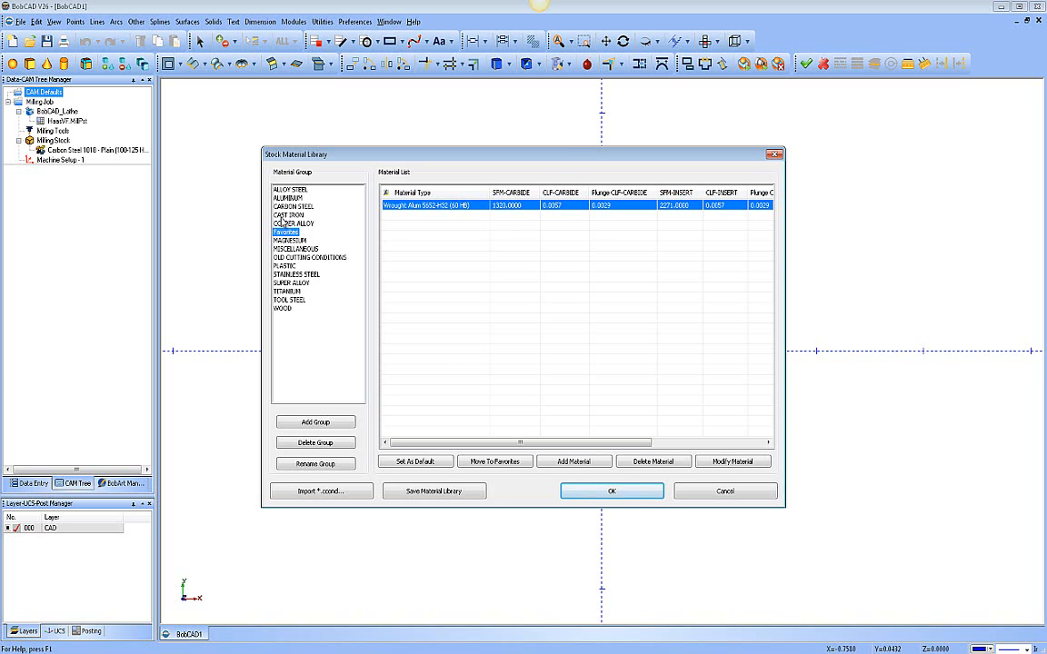
{"action": "left_click", "coordinate": [288, 198]}
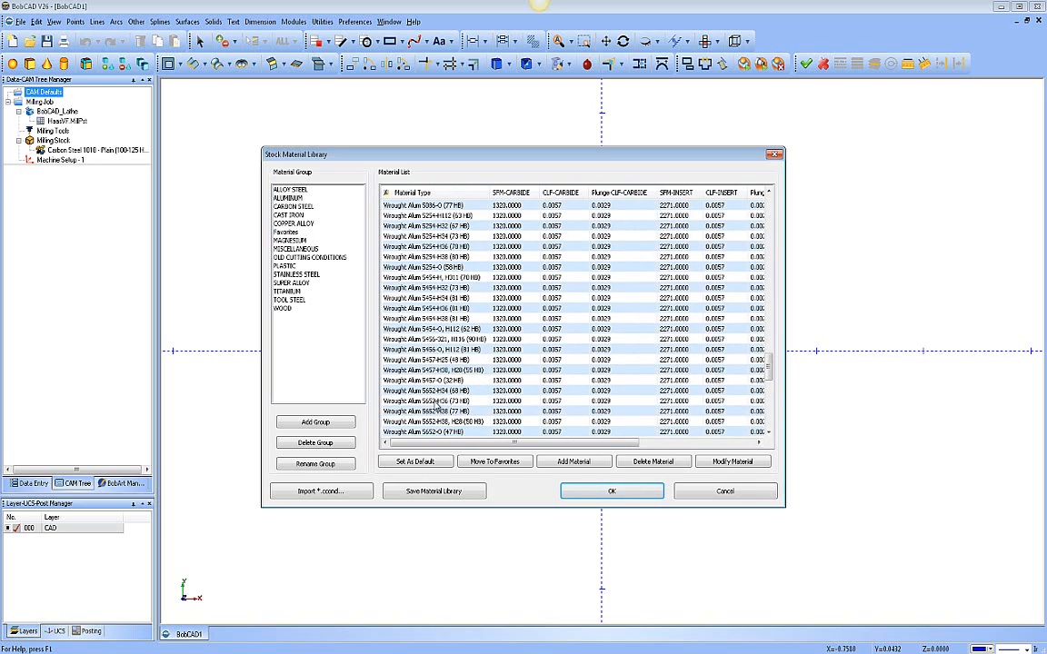
{"action": "mouse_move", "coordinate": [559, 473]}
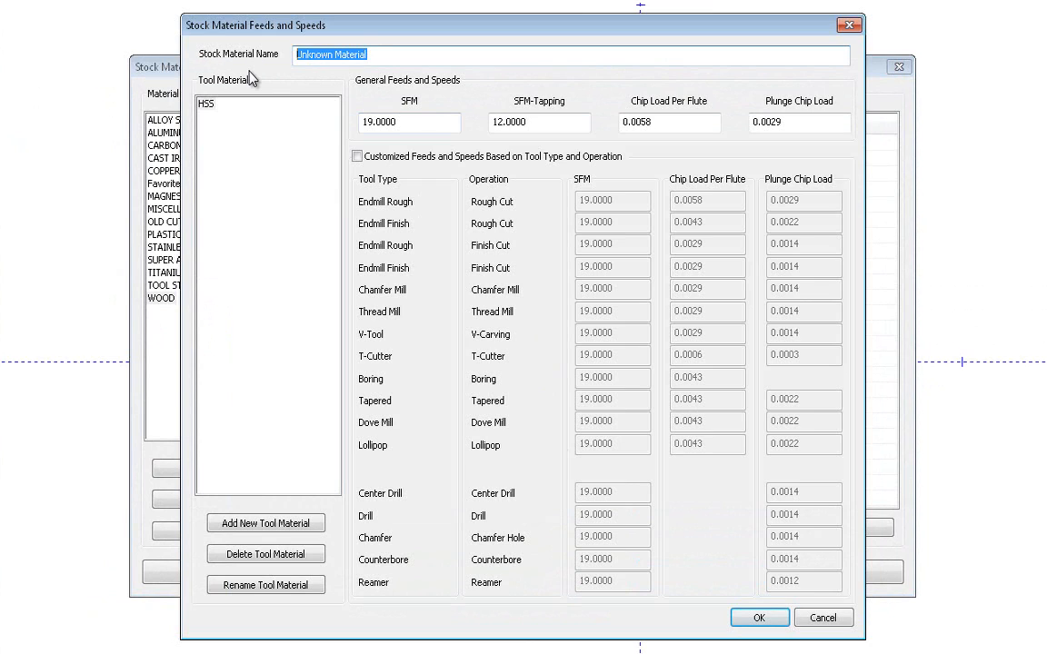
Name the new stock material HARD WOOD
{"action": "type", "text": "HARD WOOD"}
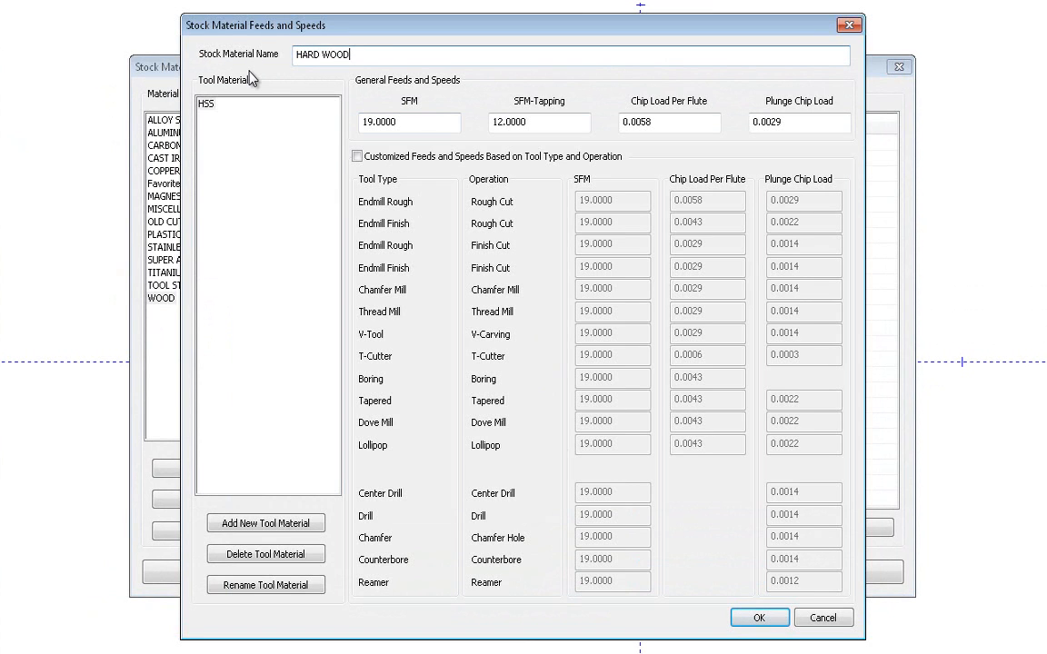
{"action": "mouse_move", "coordinate": [270, 369]}
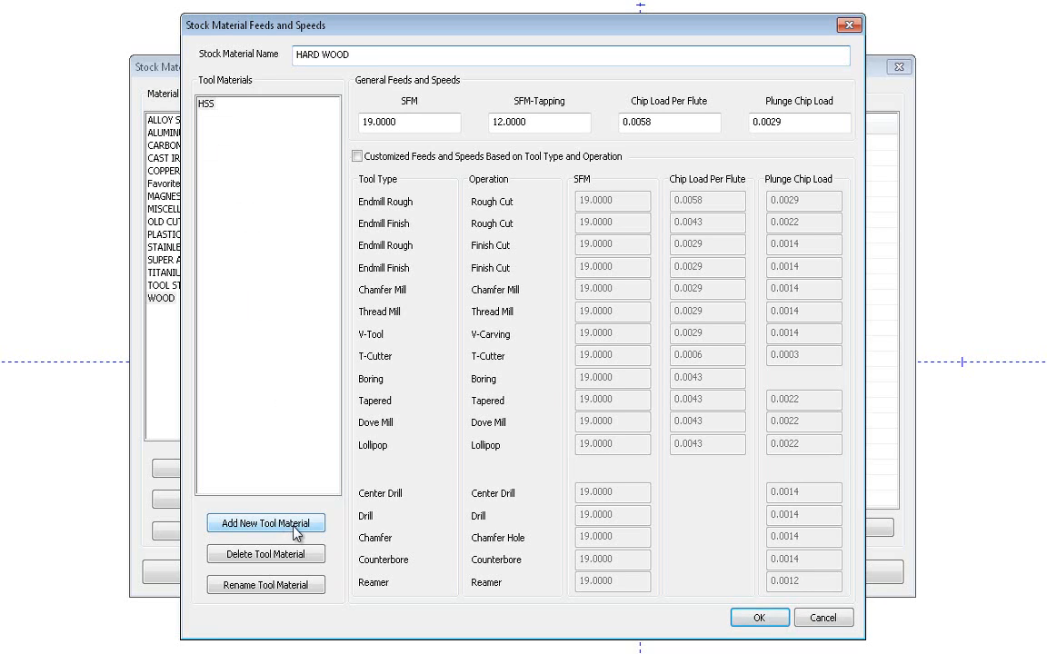
Add CARBIDE and INSERT tool materials to HARD WOOD alongside HSS
{"action": "left_click", "coordinate": [266, 523]}
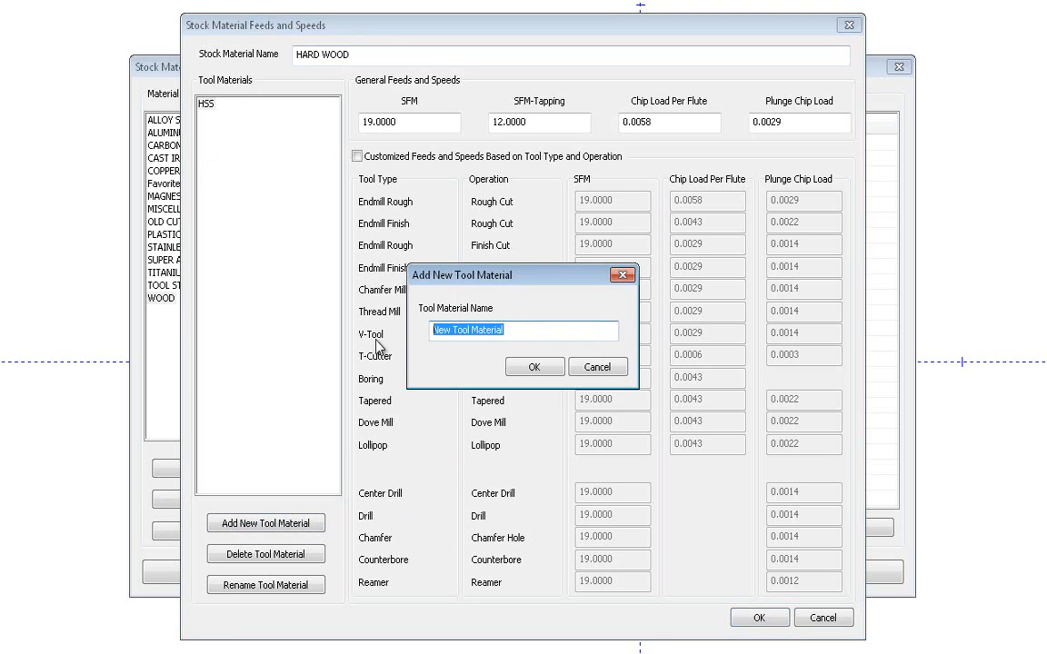
{"action": "type", "text": "CARBIDE"}
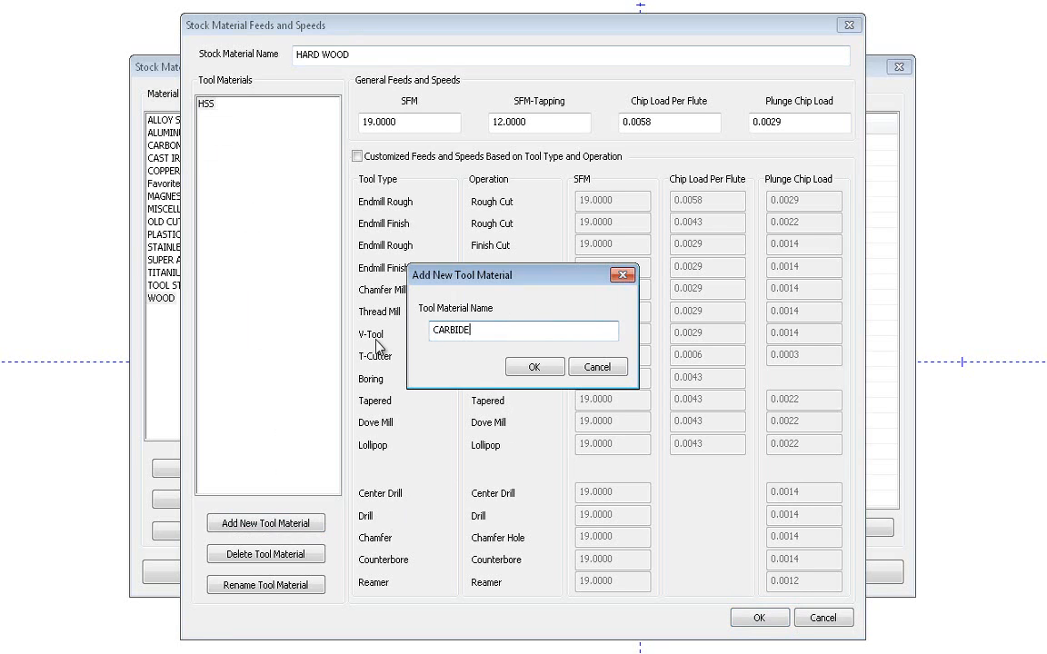
{"action": "left_click", "coordinate": [535, 366]}
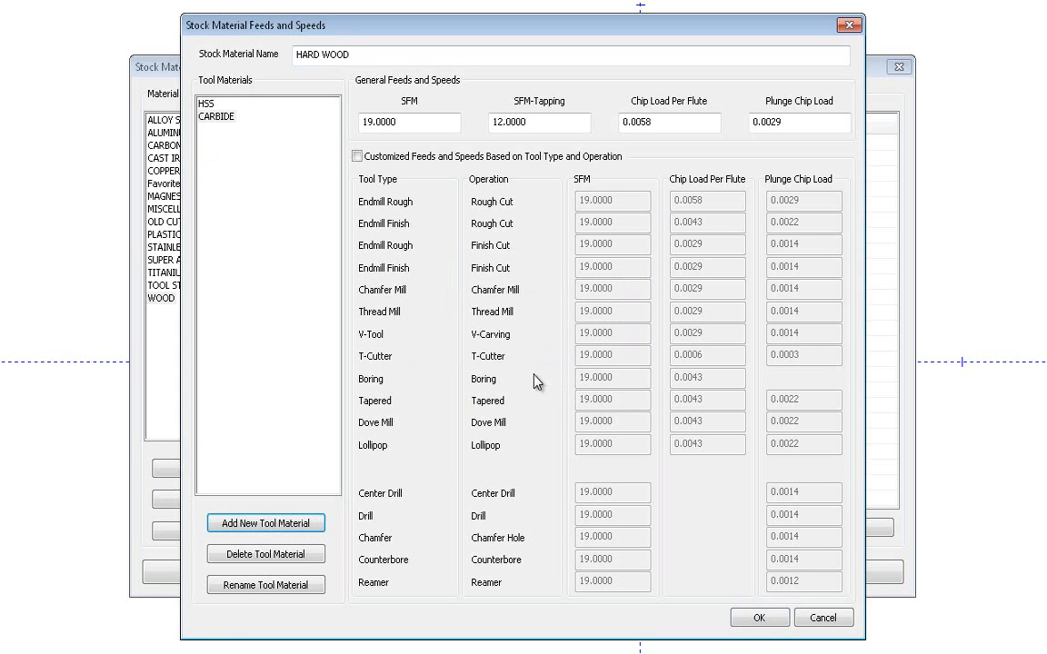
{"action": "left_click", "coordinate": [265, 523]}
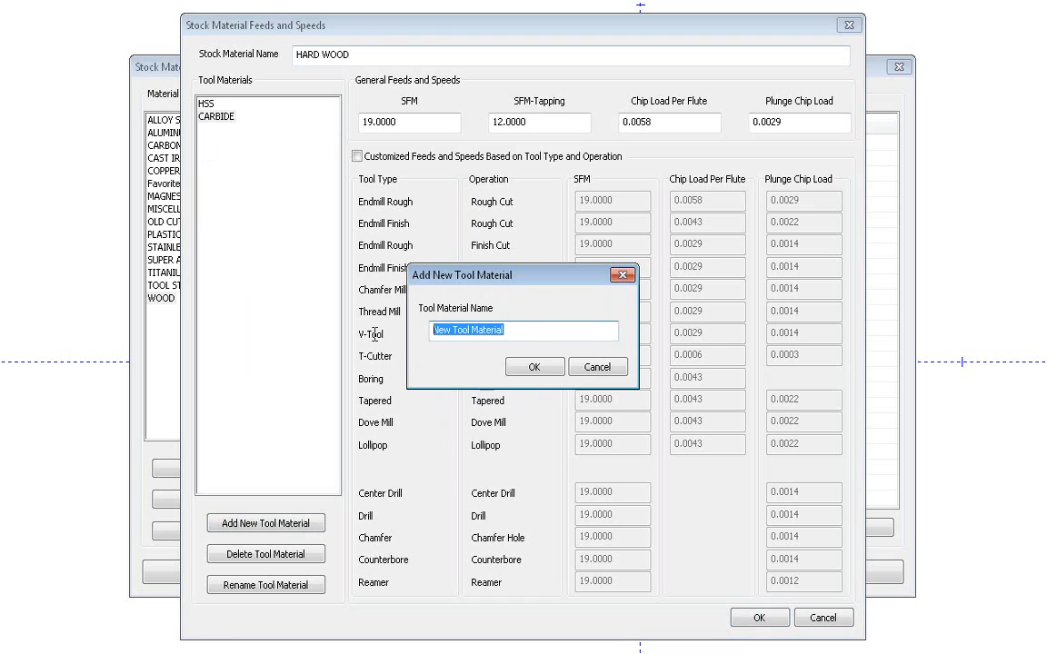
{"action": "type", "text": "INSER"}
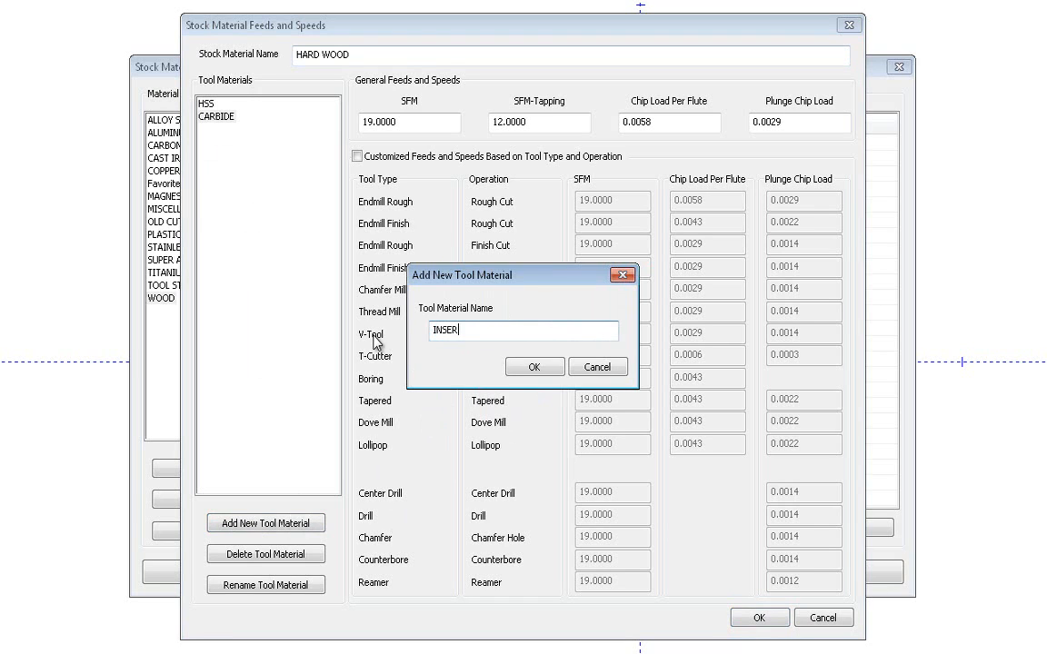
{"action": "left_click", "coordinate": [535, 366]}
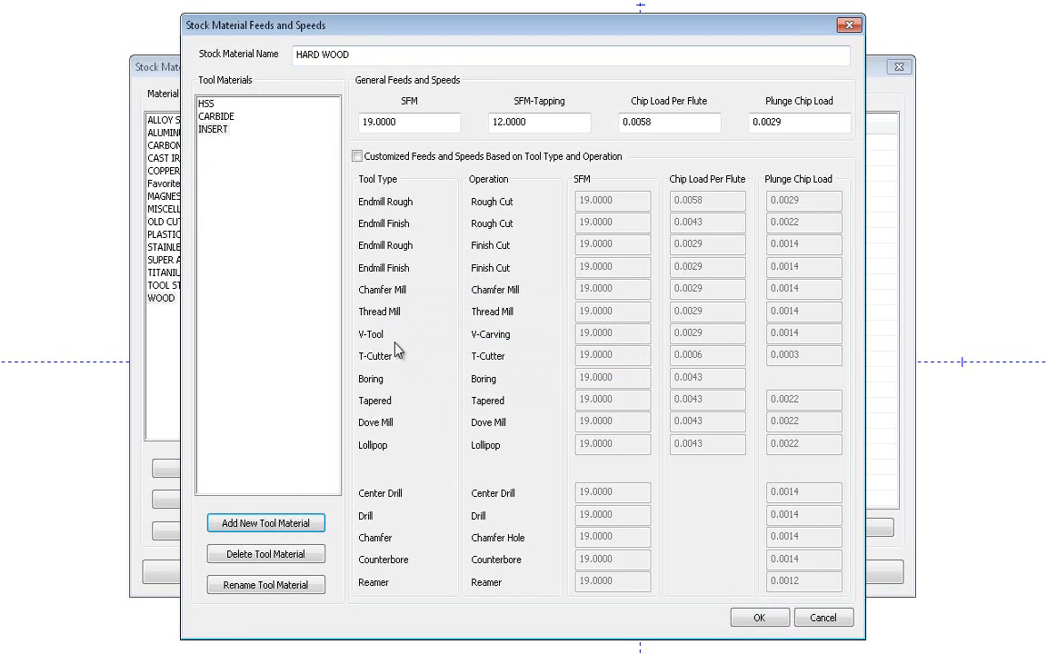
{"action": "mouse_move", "coordinate": [285, 556]}
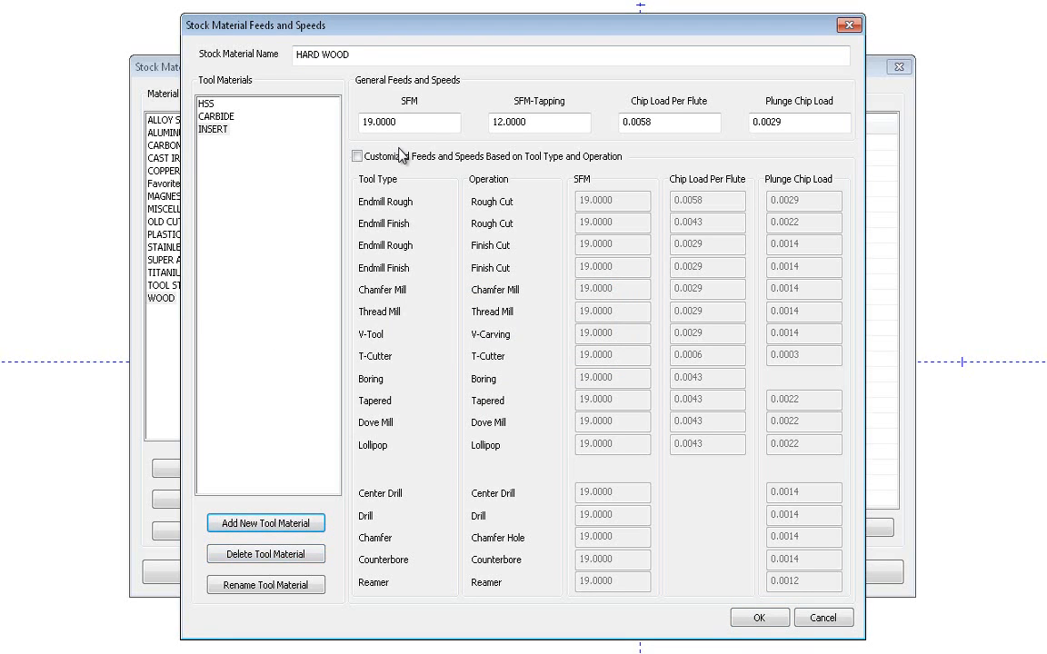
{"action": "mouse_move", "coordinate": [776, 148]}
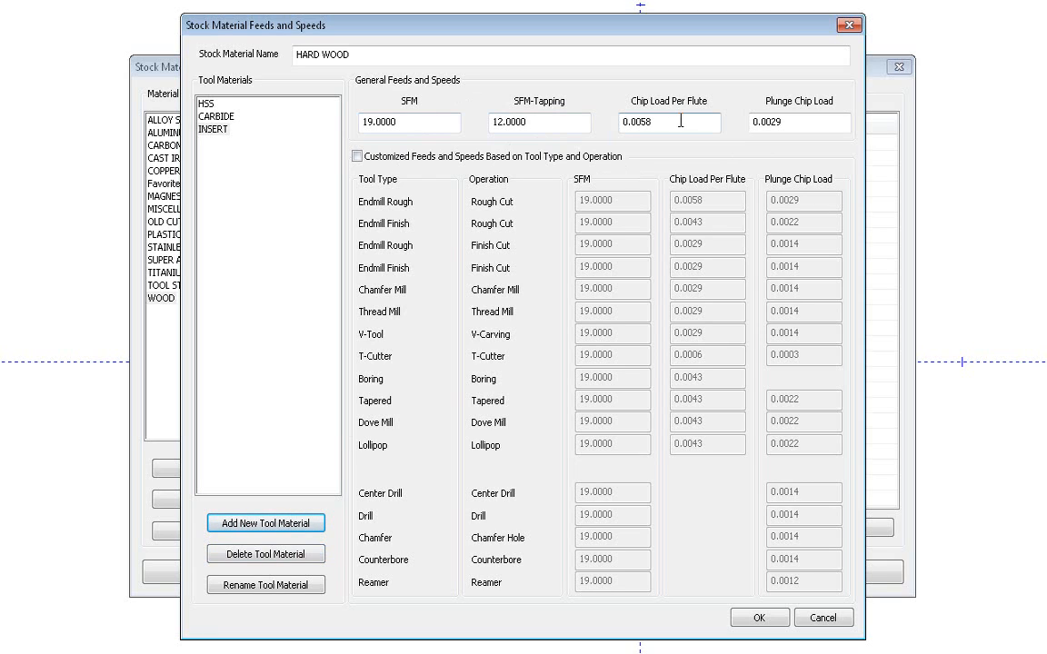
Turn on customized feeds and speeds per tool type and operation, making CARBIDE the active tool material
{"action": "left_click", "coordinate": [799, 122]}
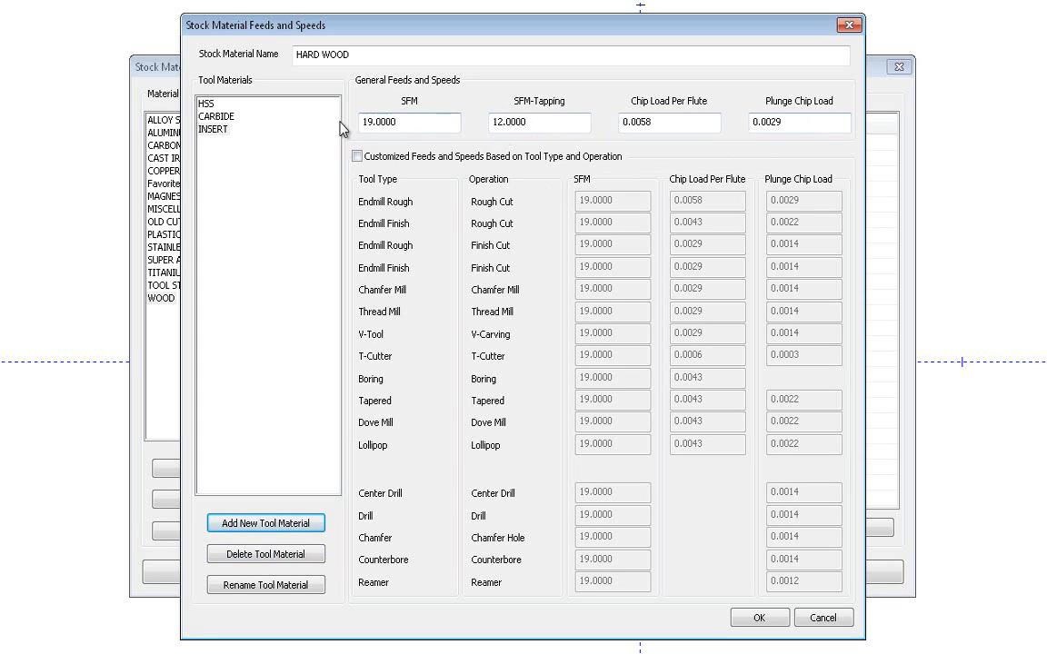
{"action": "mouse_move", "coordinate": [749, 442]}
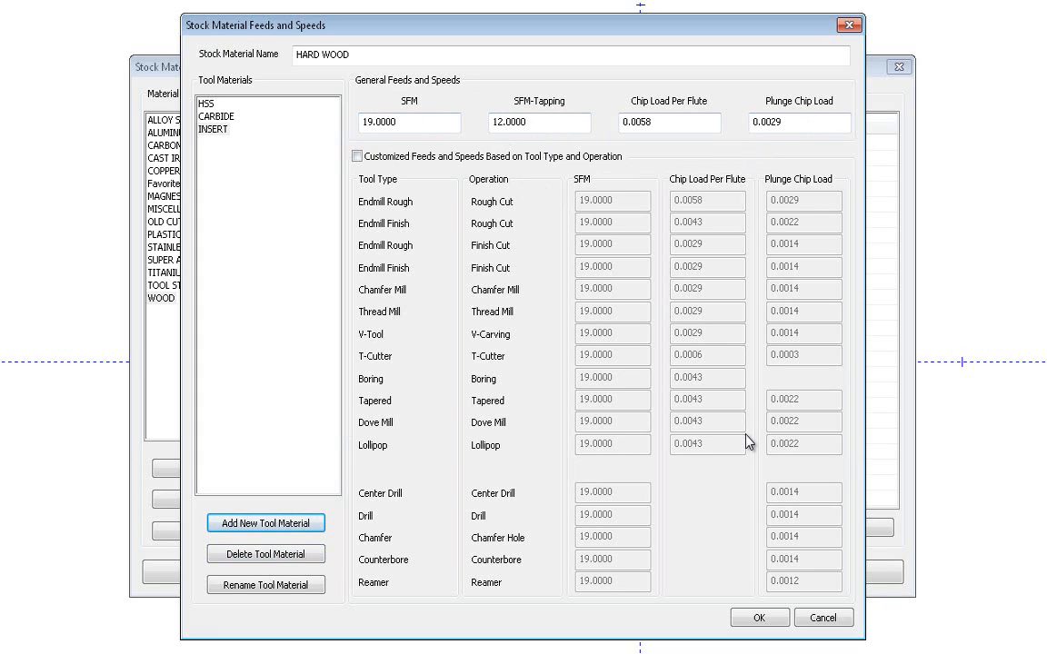
{"action": "mouse_move", "coordinate": [699, 402]}
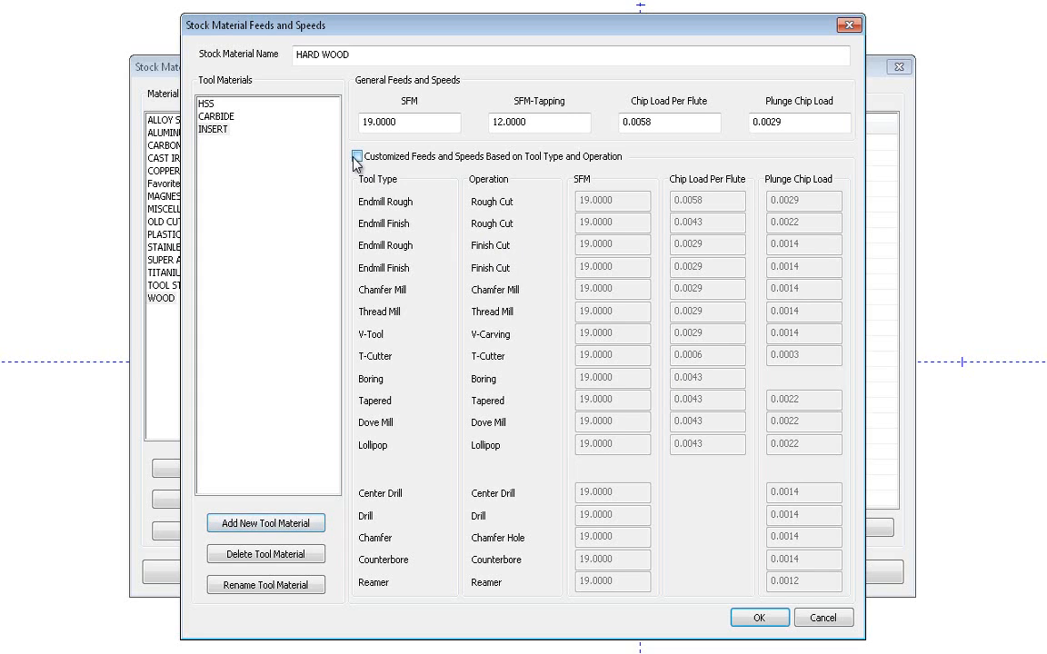
{"action": "left_click", "coordinate": [356, 156]}
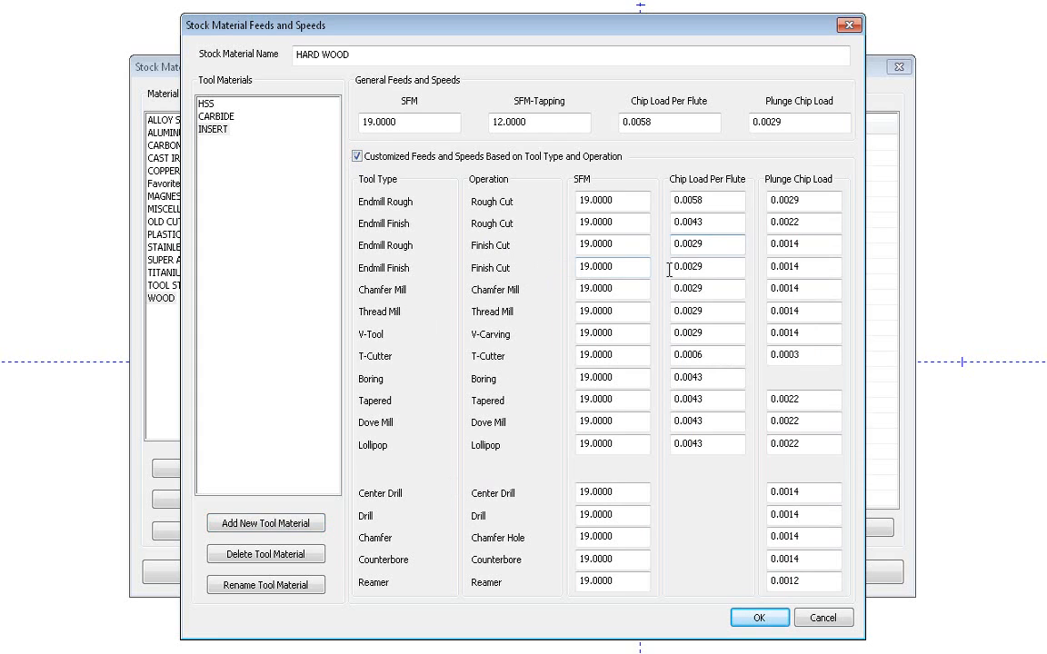
{"action": "mouse_move", "coordinate": [674, 354]}
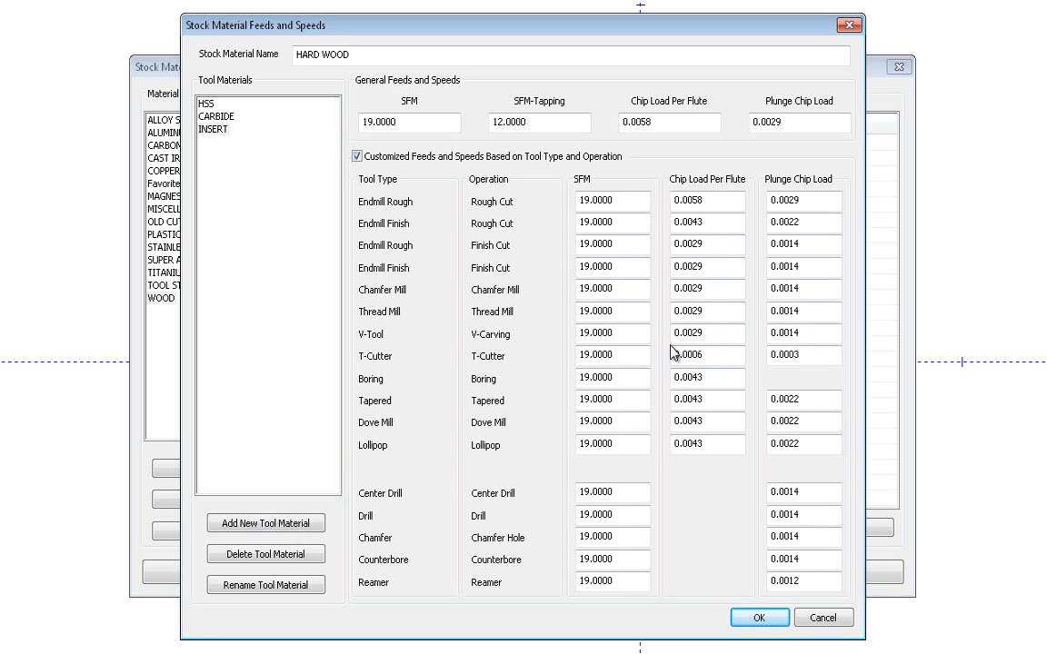
{"action": "mouse_move", "coordinate": [655, 352]}
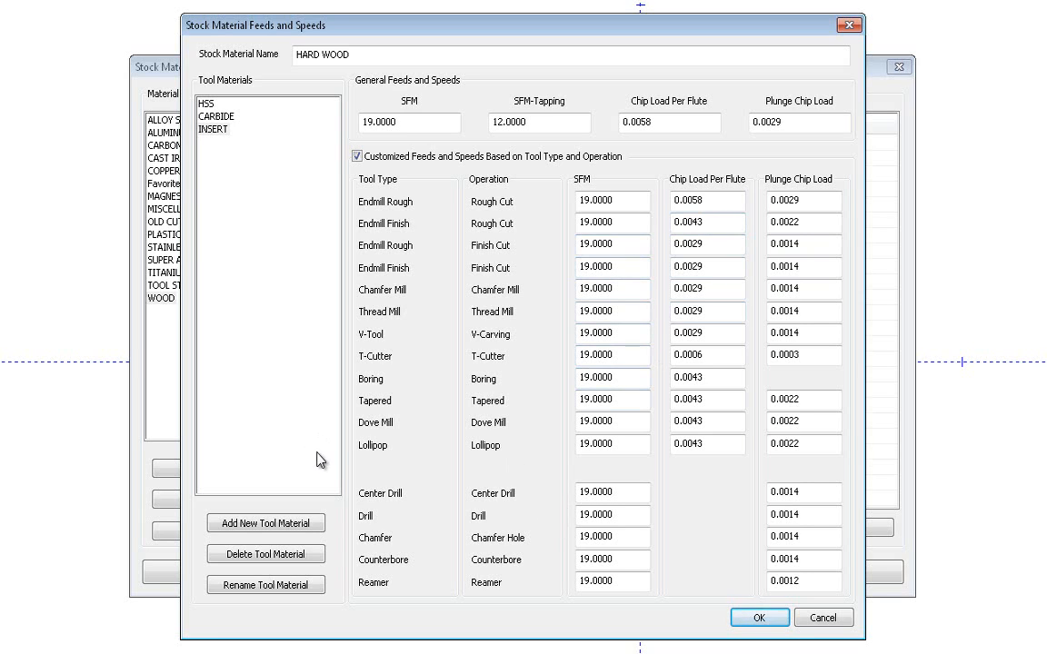
{"action": "left_click", "coordinate": [216, 116]}
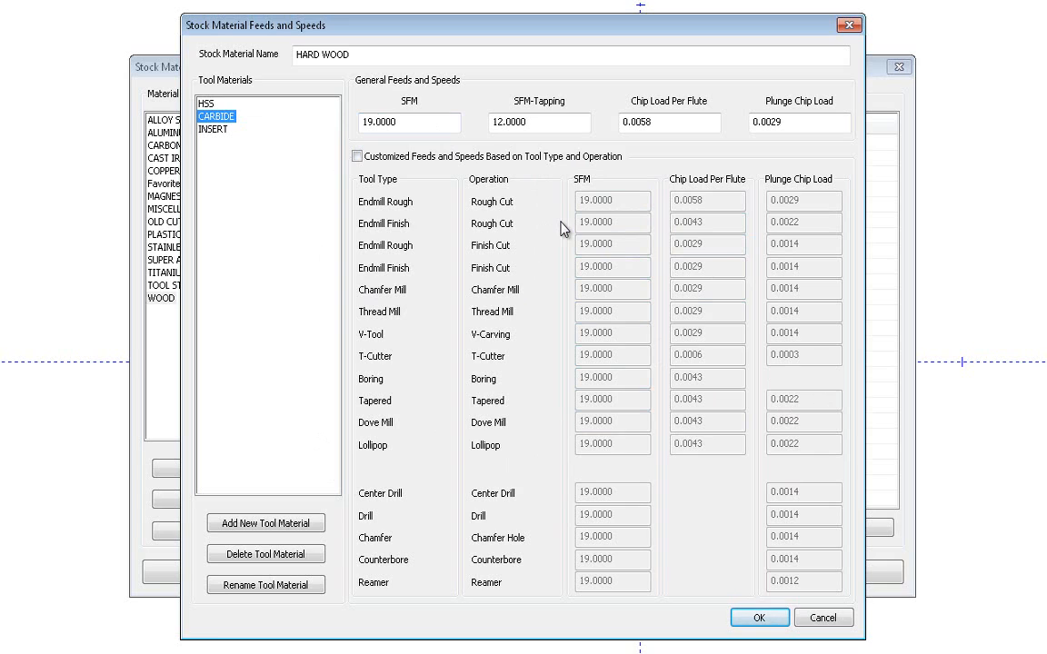
Set HARD WOOD's CARBIDE SFM to 45 and verify INSERT still reads 32 SFM
{"action": "left_click", "coordinate": [409, 122]}
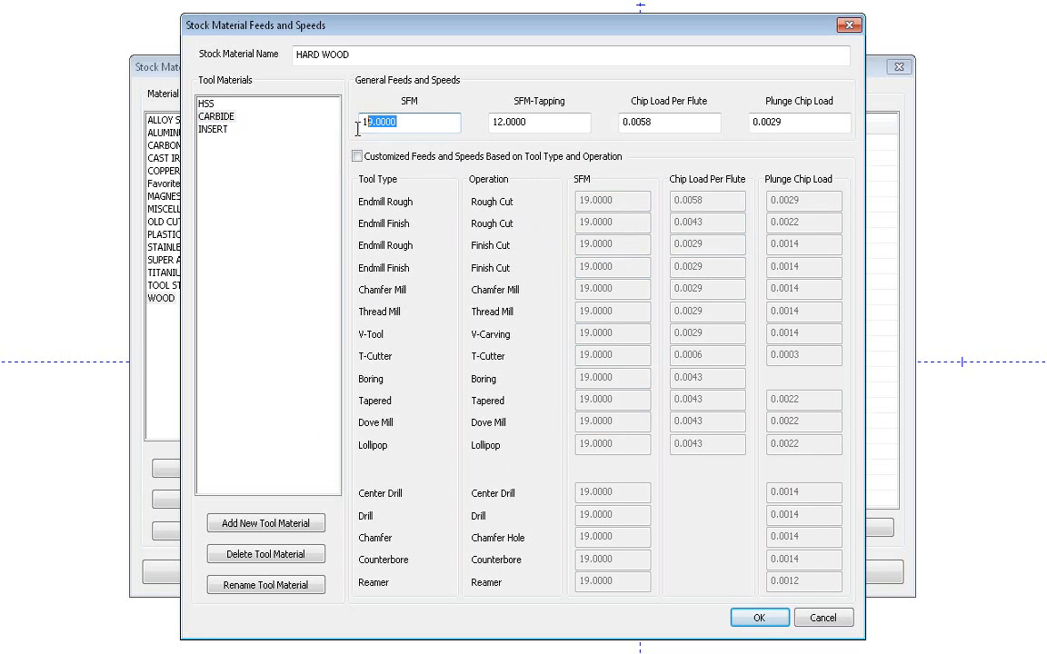
{"action": "type", "text": "45"}
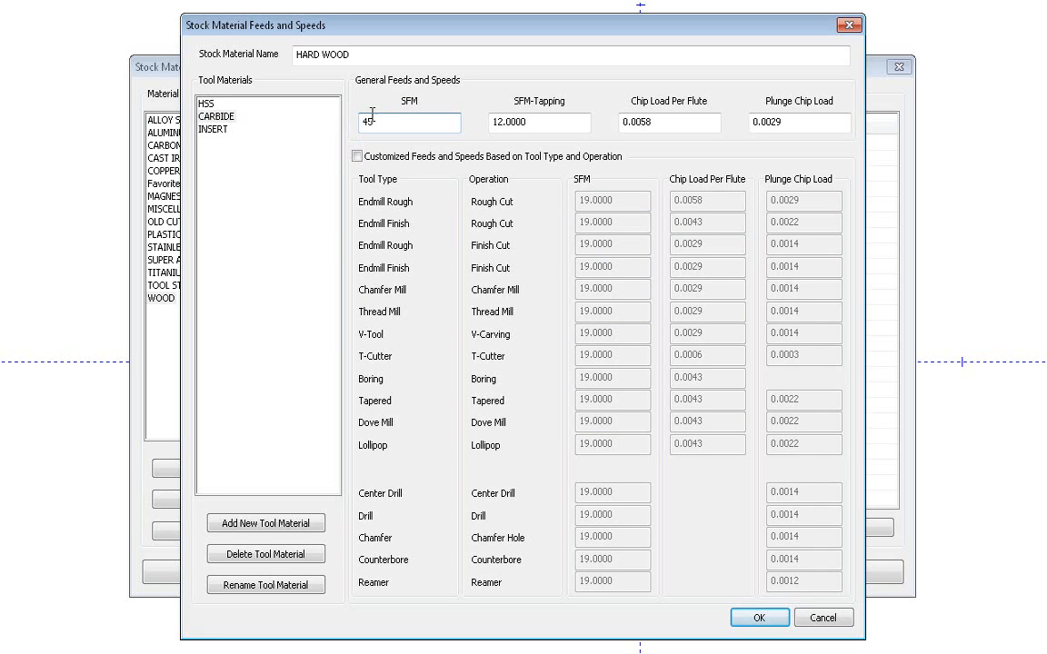
{"action": "left_click", "coordinate": [207, 103]}
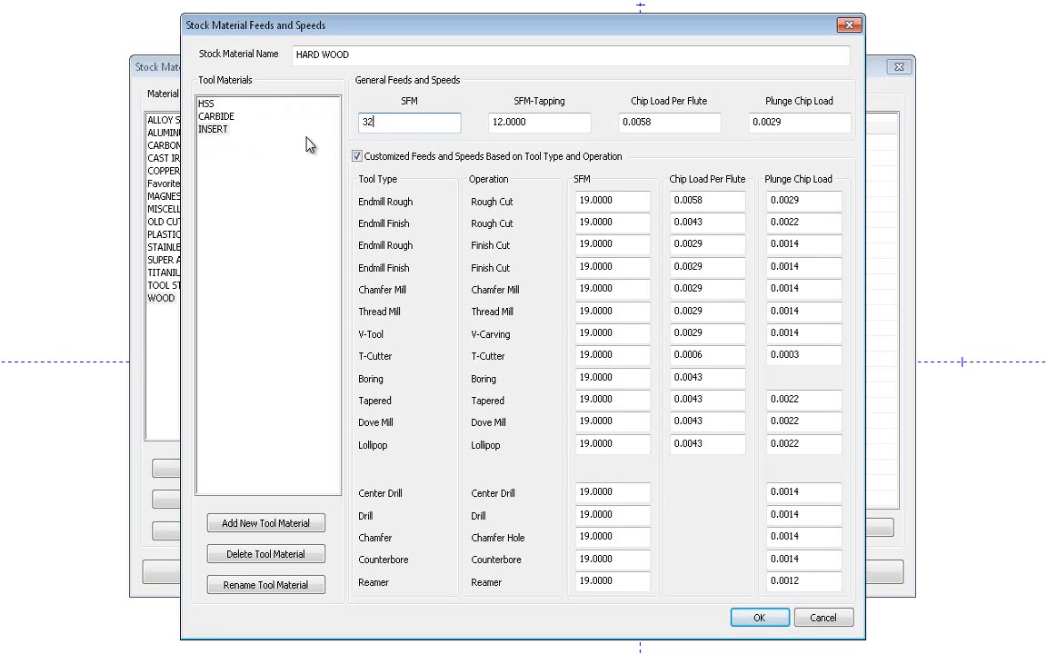
{"action": "left_click", "coordinate": [219, 116]}
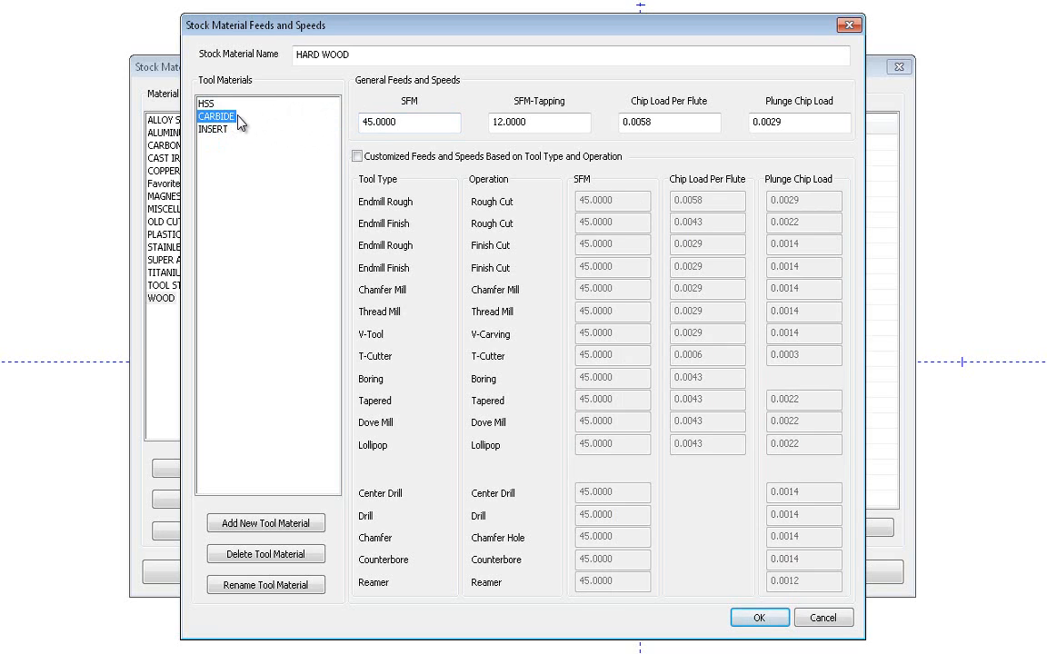
{"action": "left_click", "coordinate": [212, 144]}
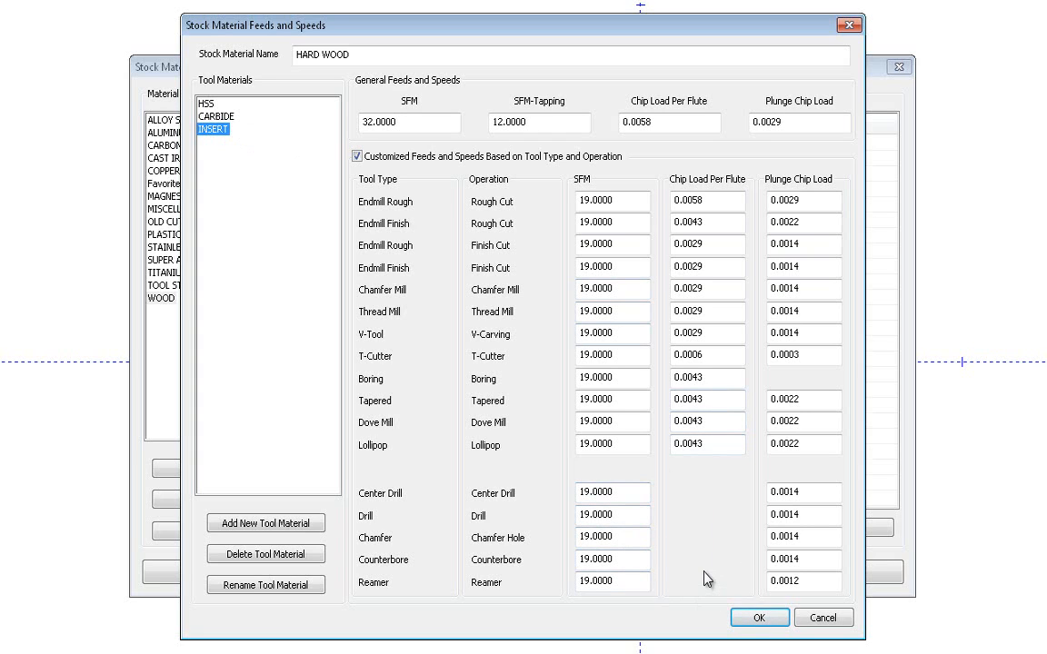
{"action": "left_click", "coordinate": [786, 583]}
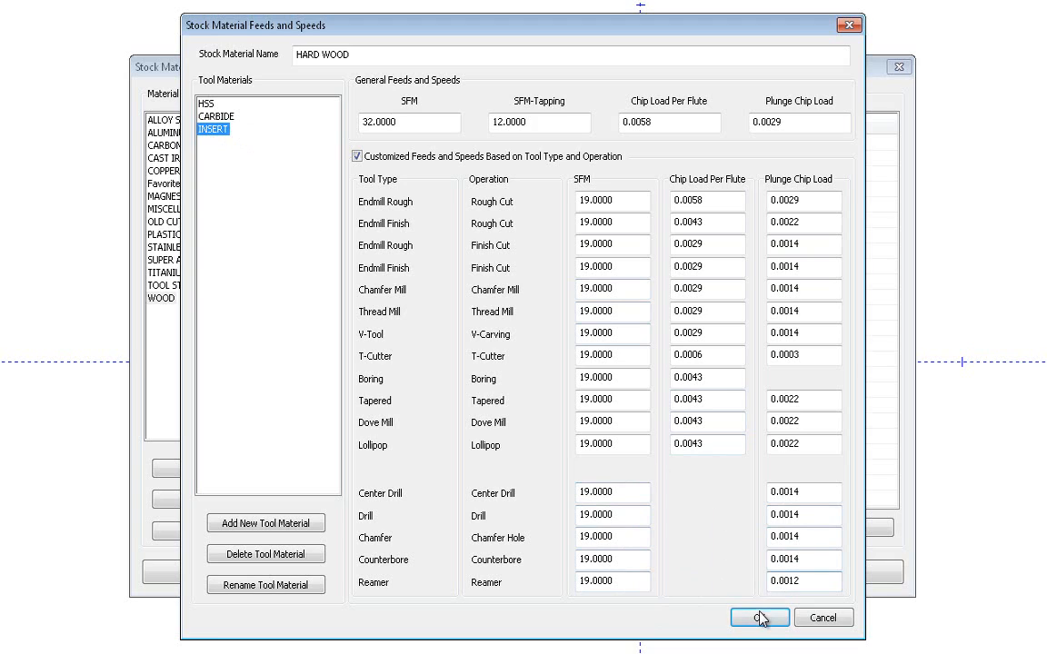
Confirm the HARD WOOD feeds and speeds, then modify Super Alloy - B-1900 in the SUPER ALLOY group
{"action": "left_click", "coordinate": [759, 617]}
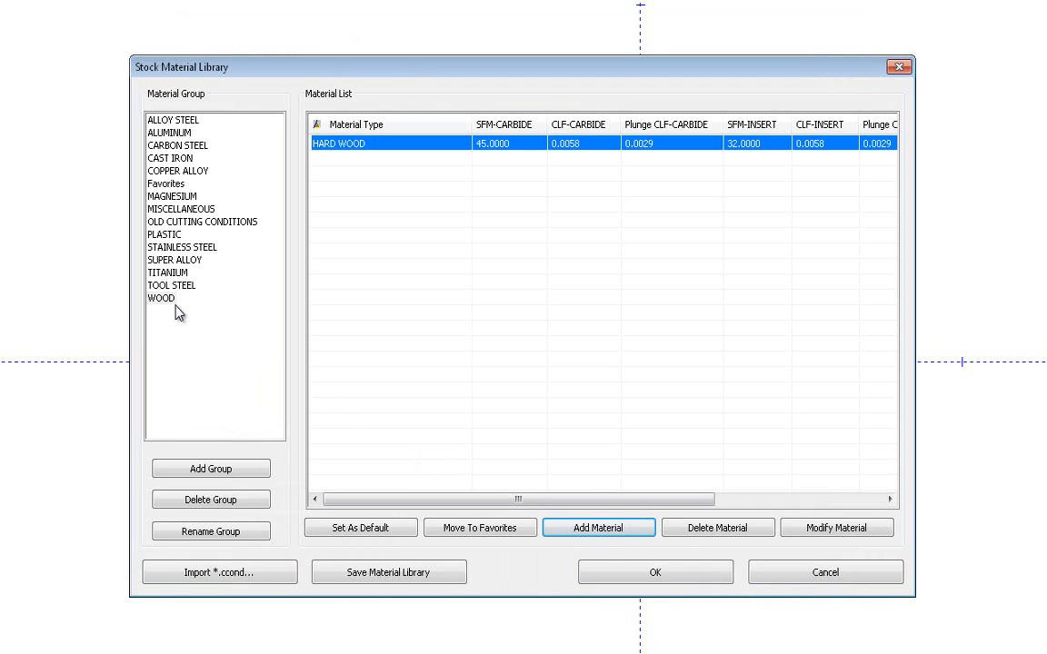
{"action": "left_click", "coordinate": [175, 260]}
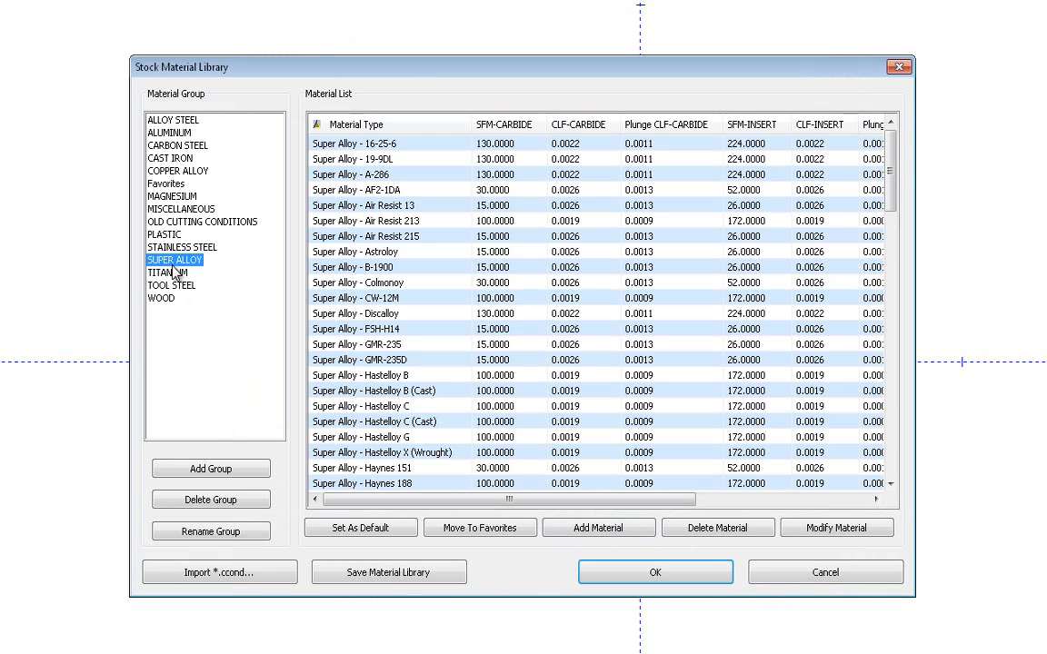
{"action": "left_click", "coordinate": [379, 267]}
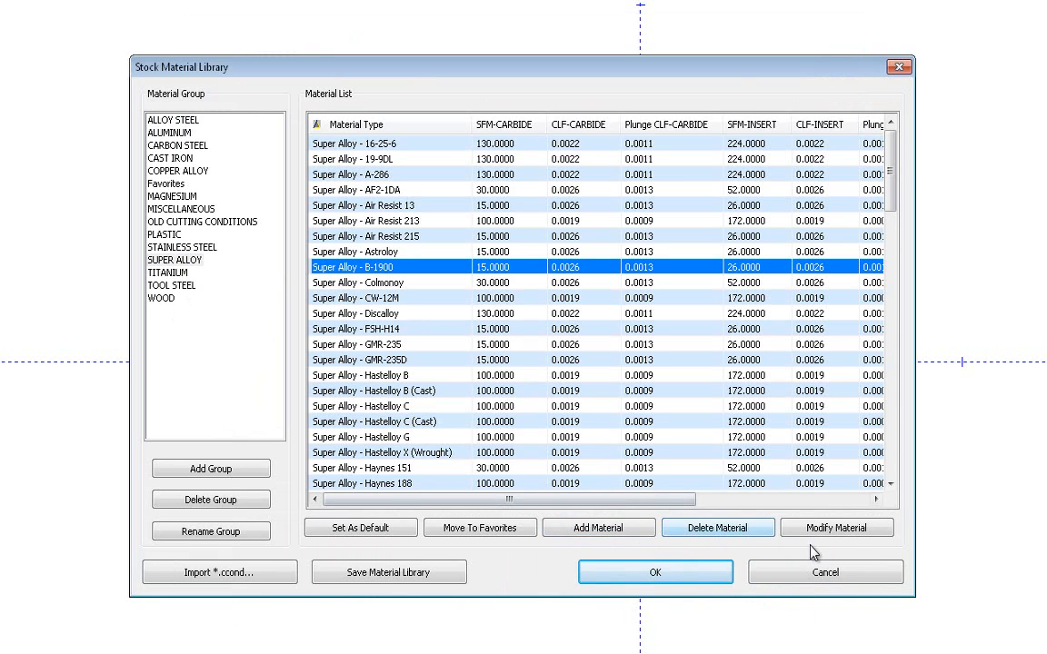
{"action": "left_click", "coordinate": [837, 528]}
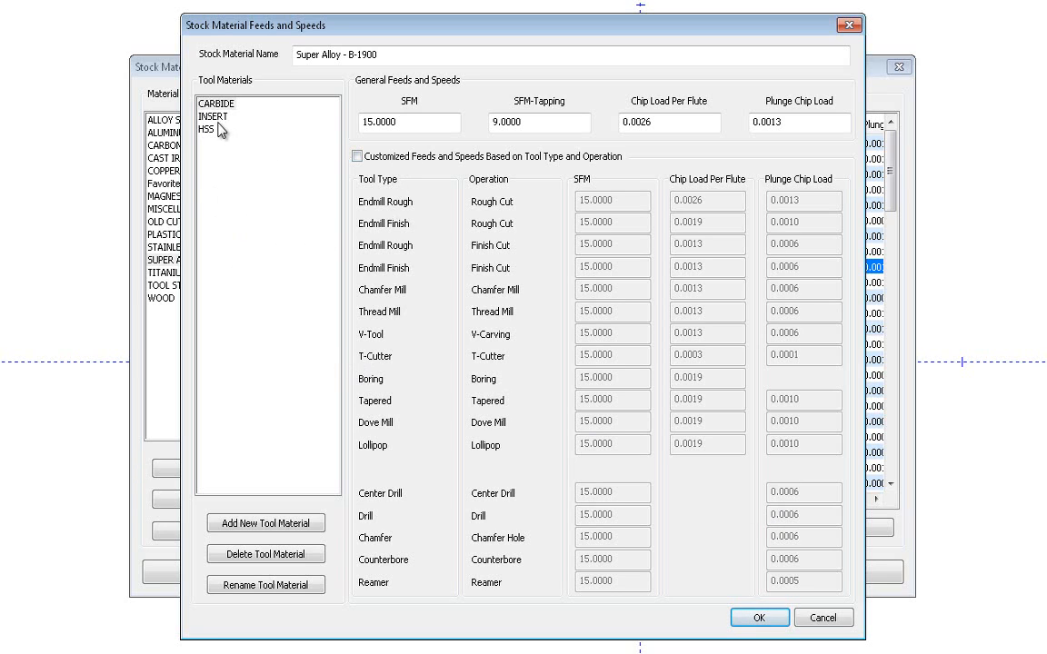
Review B-1900's HSS and CARBIDE speeds and enable customized per-tool-type feeds for CARBIDE
{"action": "left_click", "coordinate": [207, 130]}
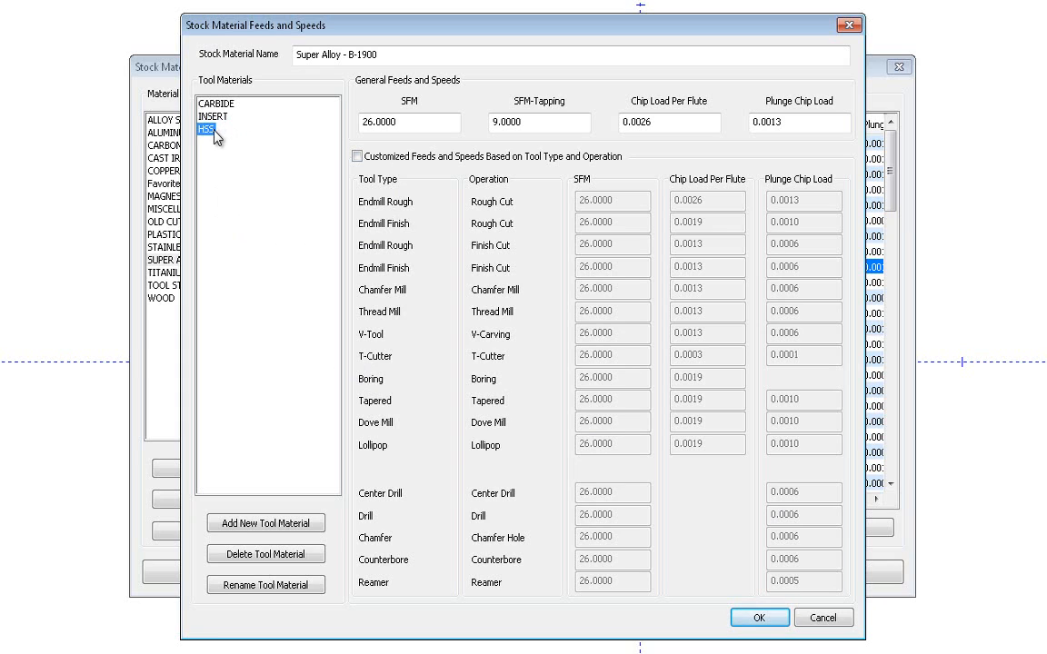
{"action": "left_click", "coordinate": [218, 104]}
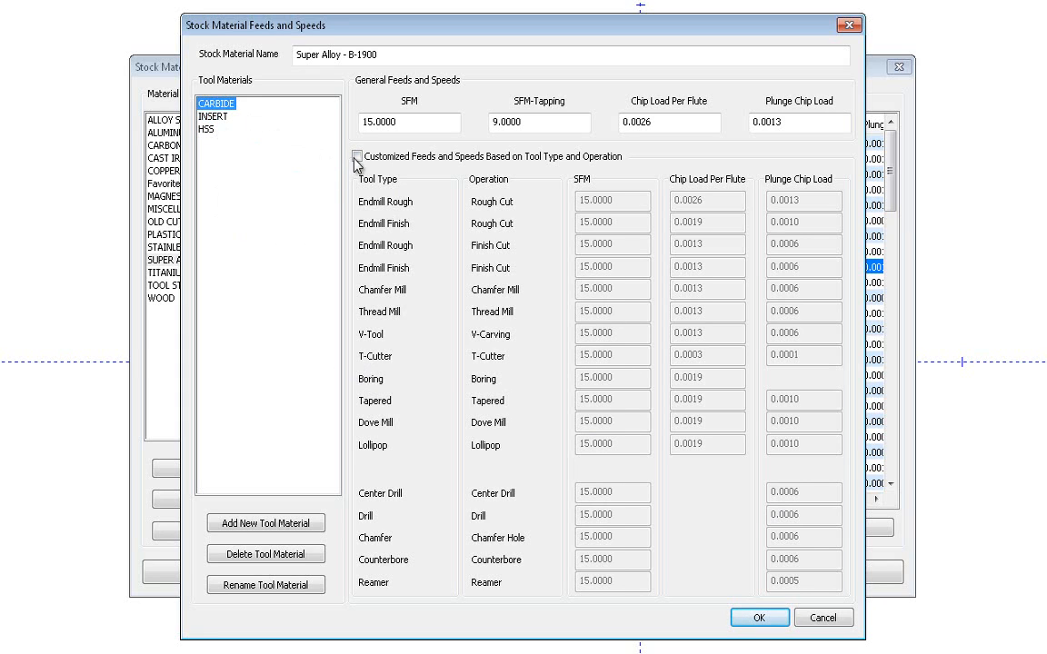
{"action": "left_click", "coordinate": [354, 156]}
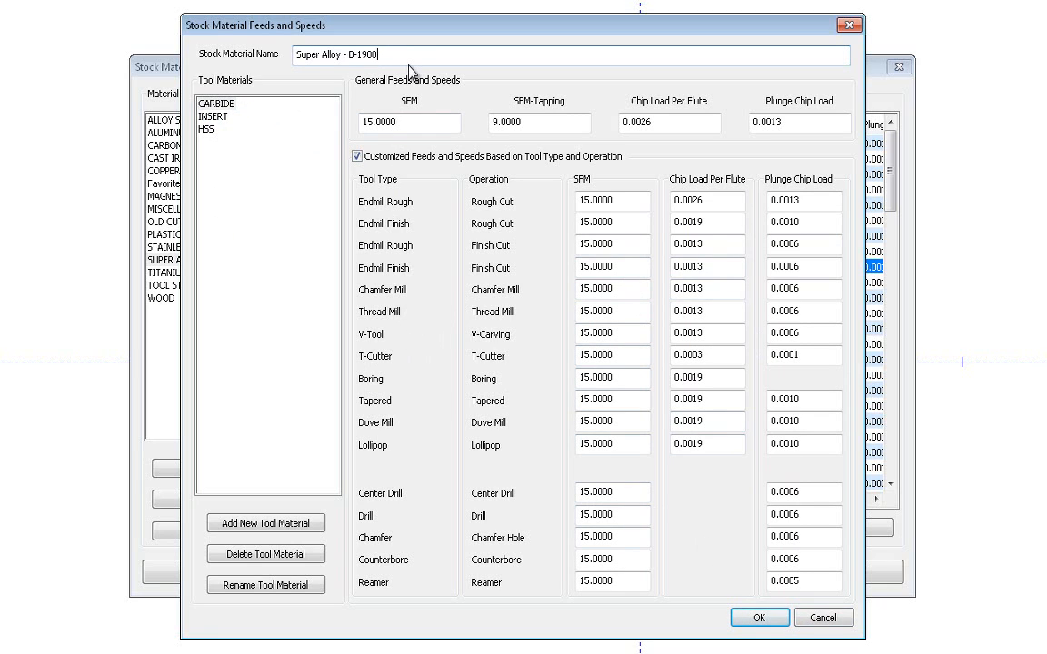
{"action": "mouse_move", "coordinate": [664, 96]}
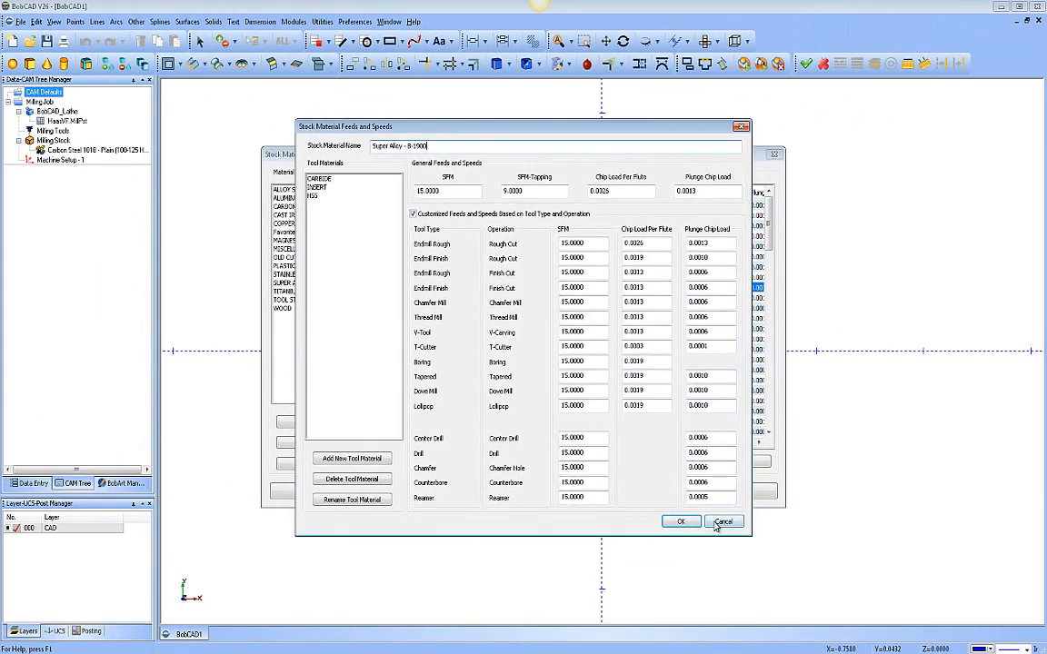
Cancel the B-1900 edits and reopen the Material Library from CAM Defaults
{"action": "left_click", "coordinate": [724, 522]}
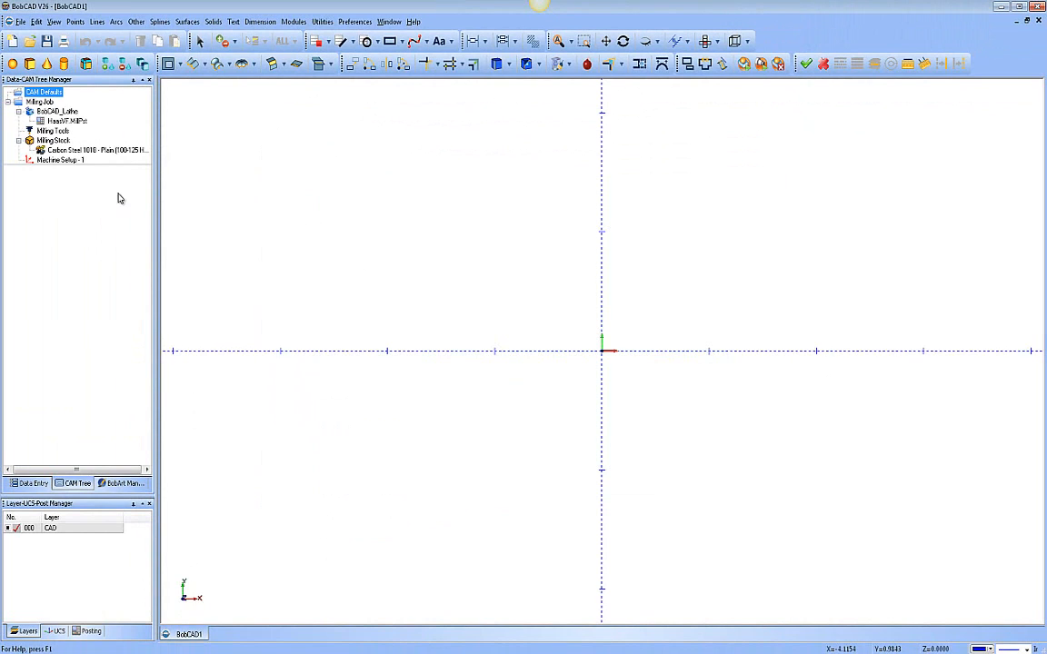
{"action": "right_click", "coordinate": [41, 95]}
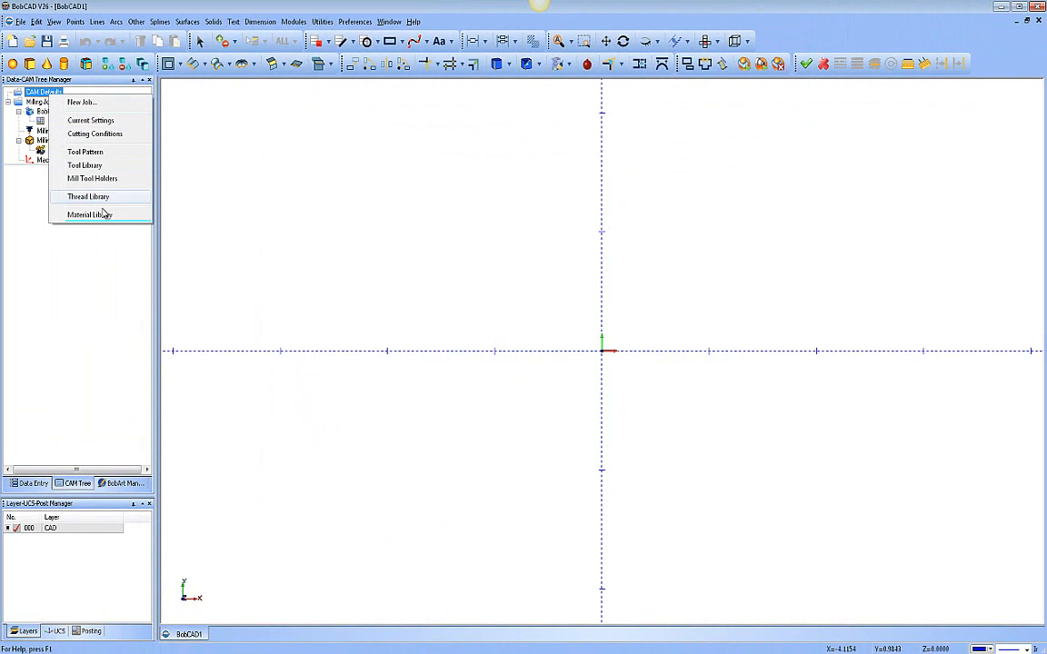
{"action": "left_click", "coordinate": [89, 215]}
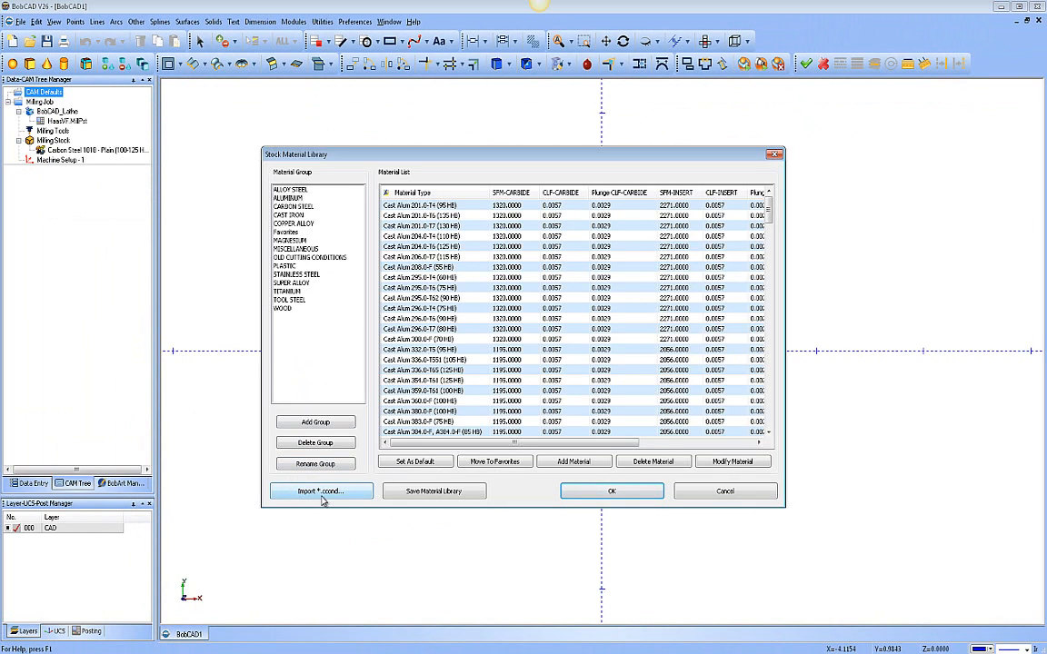
{"action": "mouse_move", "coordinate": [451, 498]}
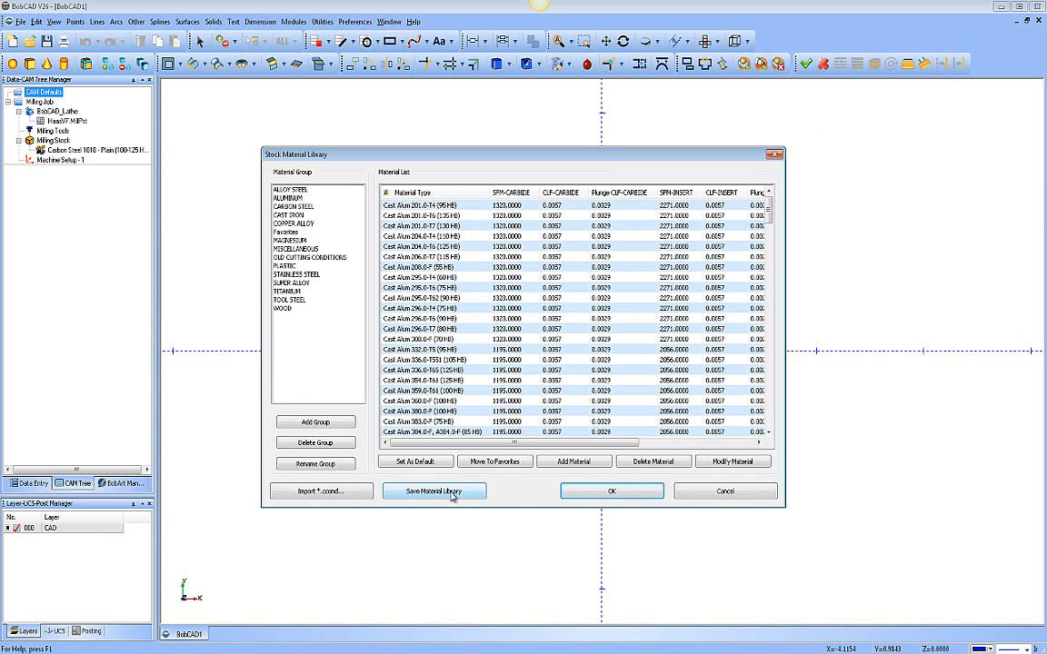